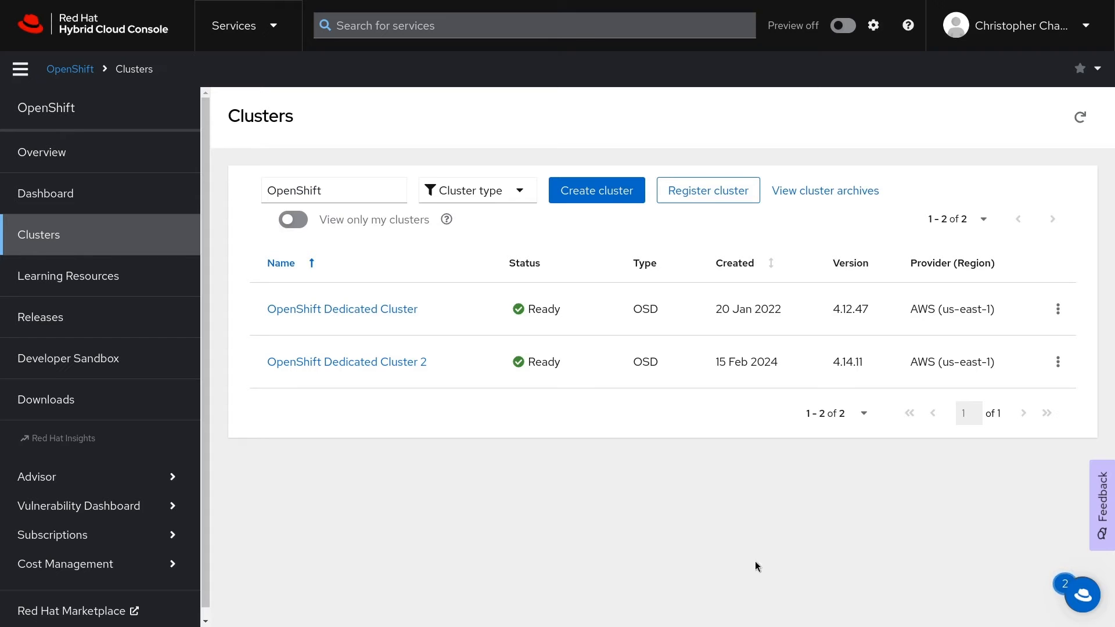
# Step: Show OpenShift Dedicated Cluster 2's add-ons with the Red Hat OpenShift AI details
pyautogui.click(347, 361)
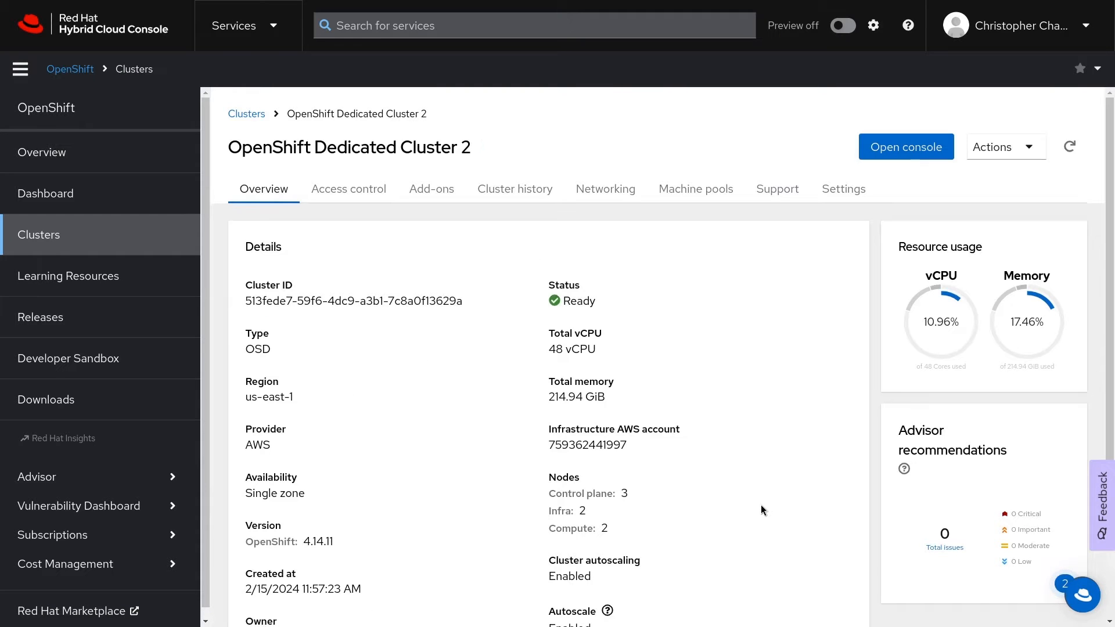
pyautogui.moveTo(452, 240)
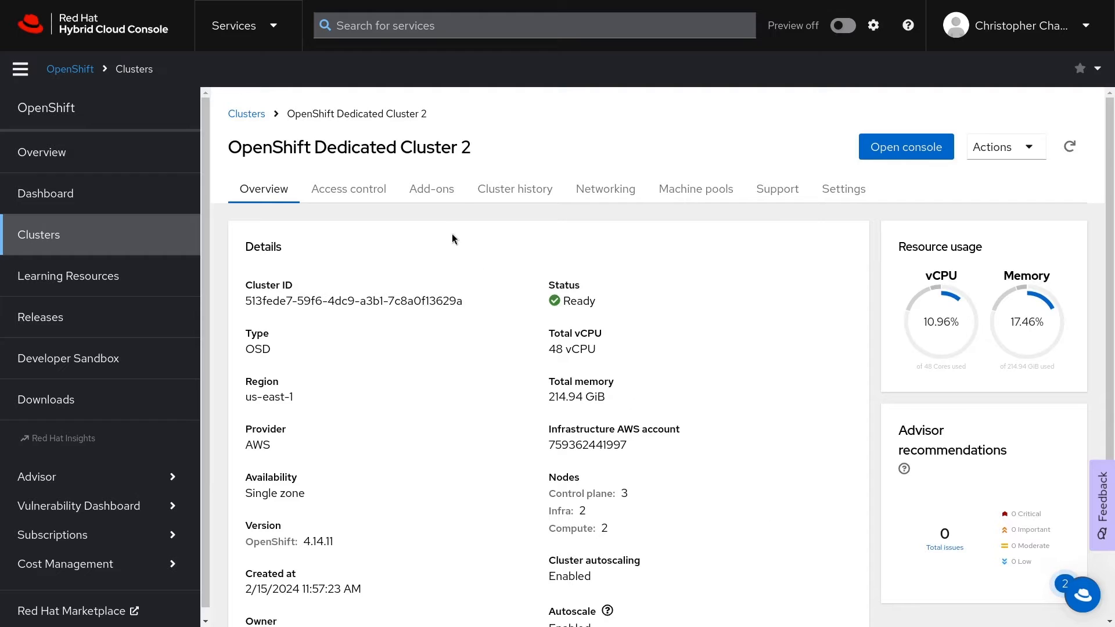
pyautogui.moveTo(432, 189)
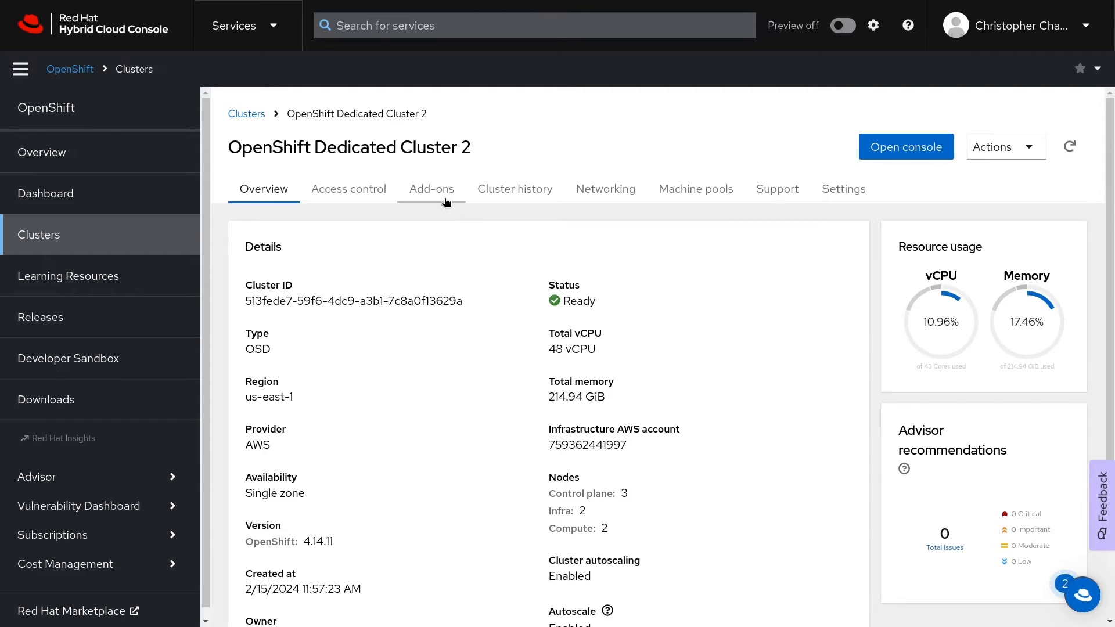
pyautogui.click(431, 189)
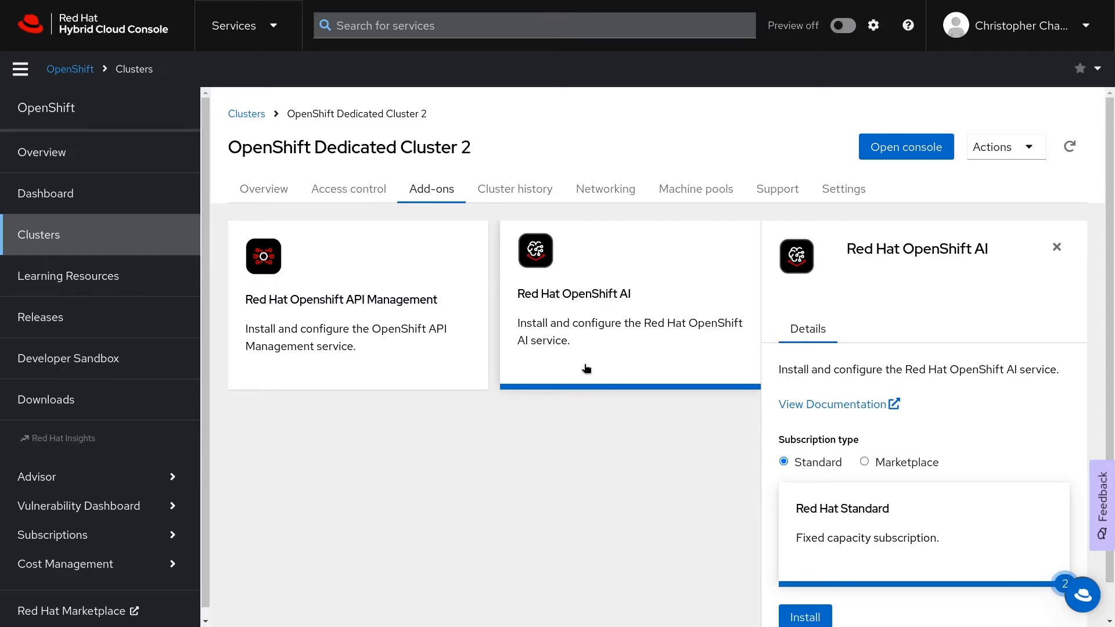
pyautogui.moveTo(760, 553)
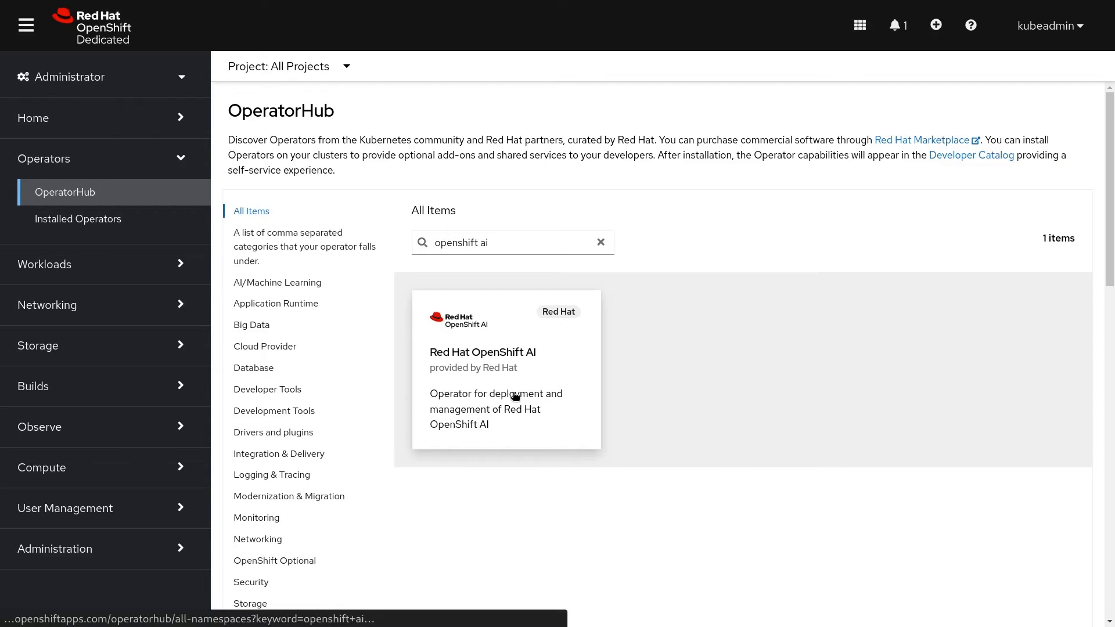
# Step: Begin installing the Red Hat OpenShift AI operator from OperatorHub and list the launchable self-managed services
pyautogui.click(506, 369)
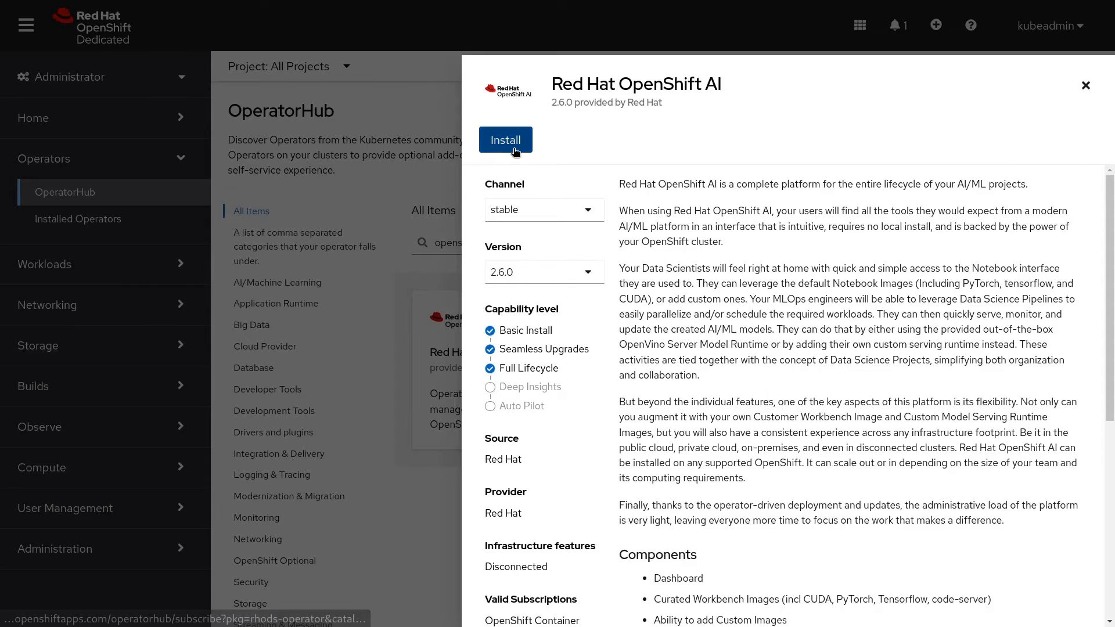
pyautogui.click(505, 140)
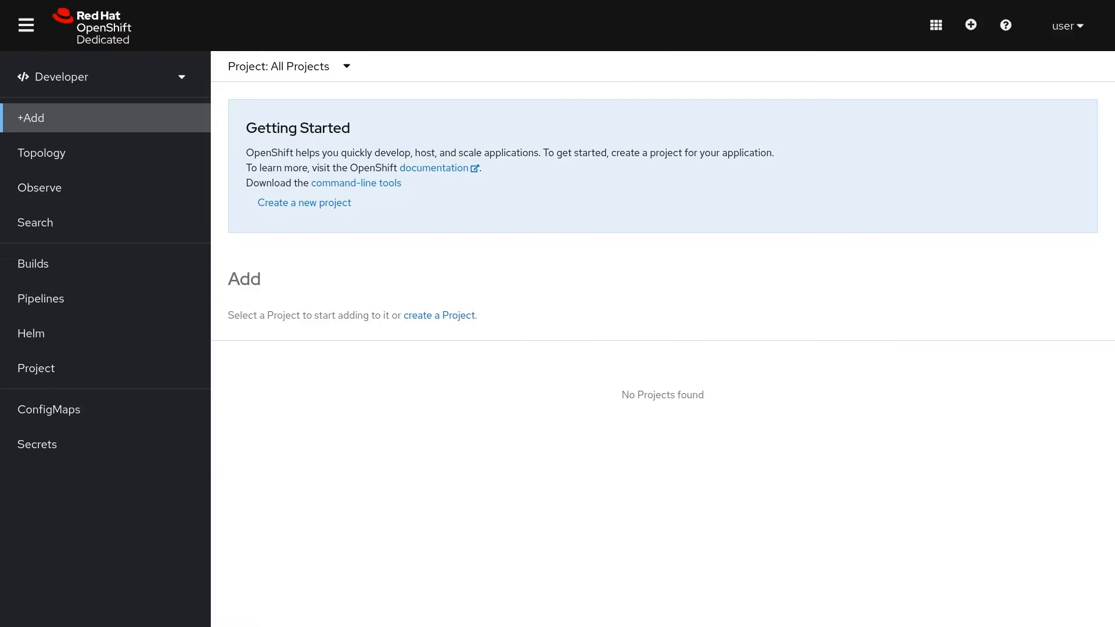
pyautogui.moveTo(926, 223)
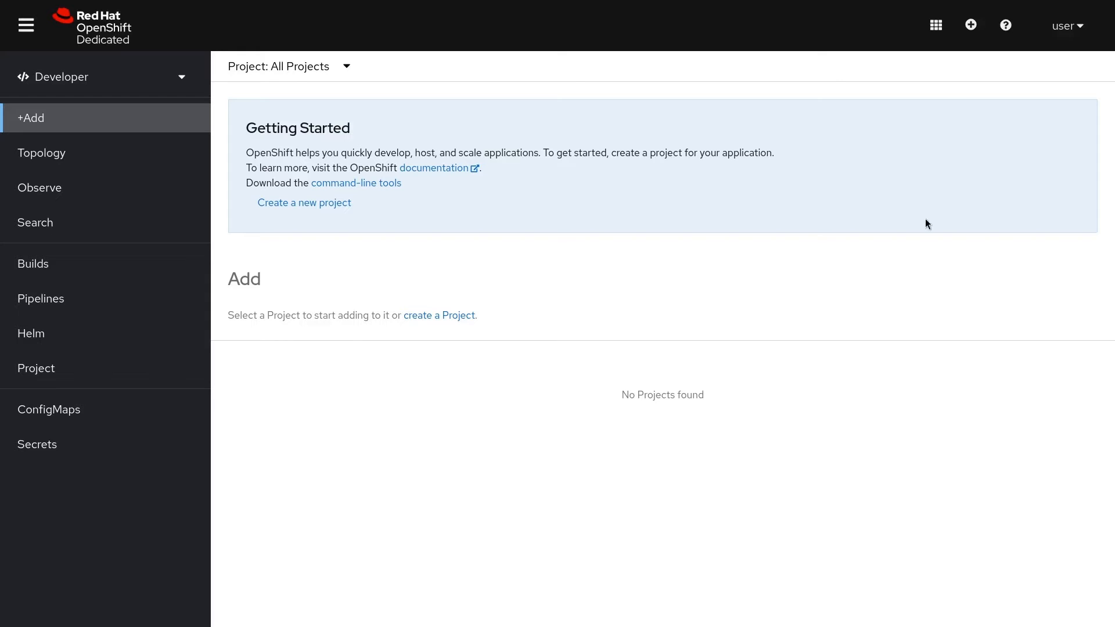
pyautogui.click(936, 24)
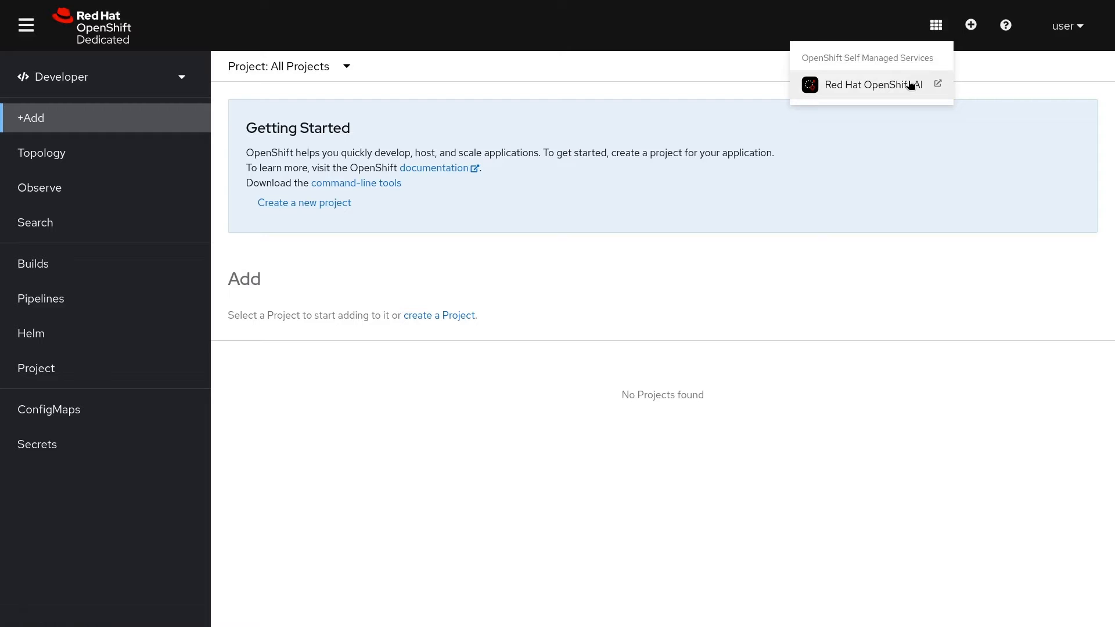
# Step: Launch the Red Hat OpenShift AI dashboard and browse the Explore catalogue of optional applications
pyautogui.click(874, 85)
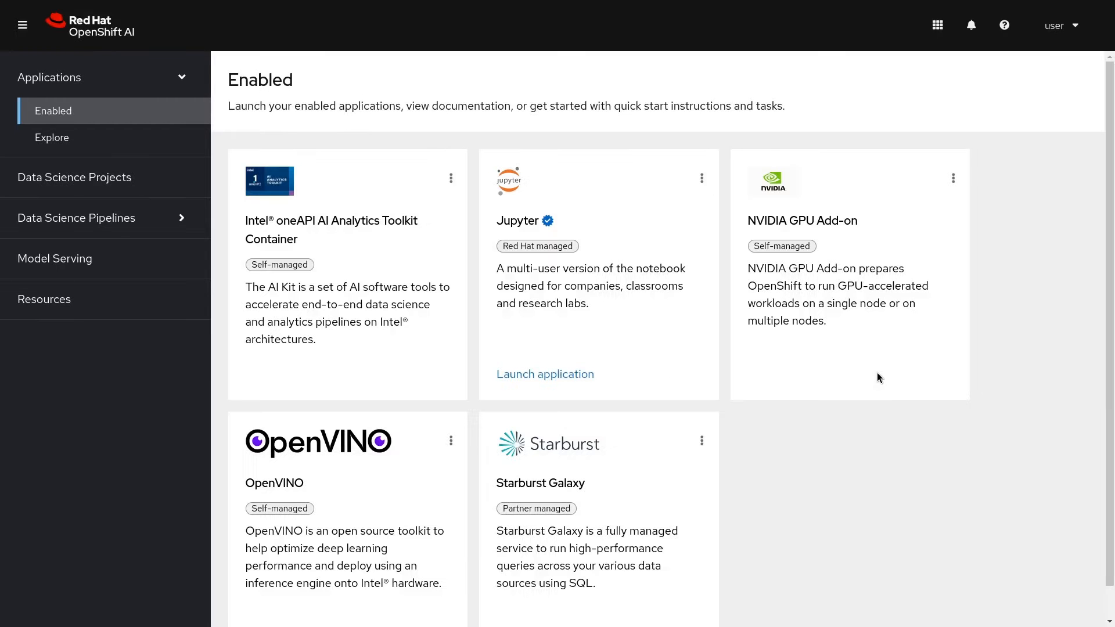
pyautogui.moveTo(695, 374)
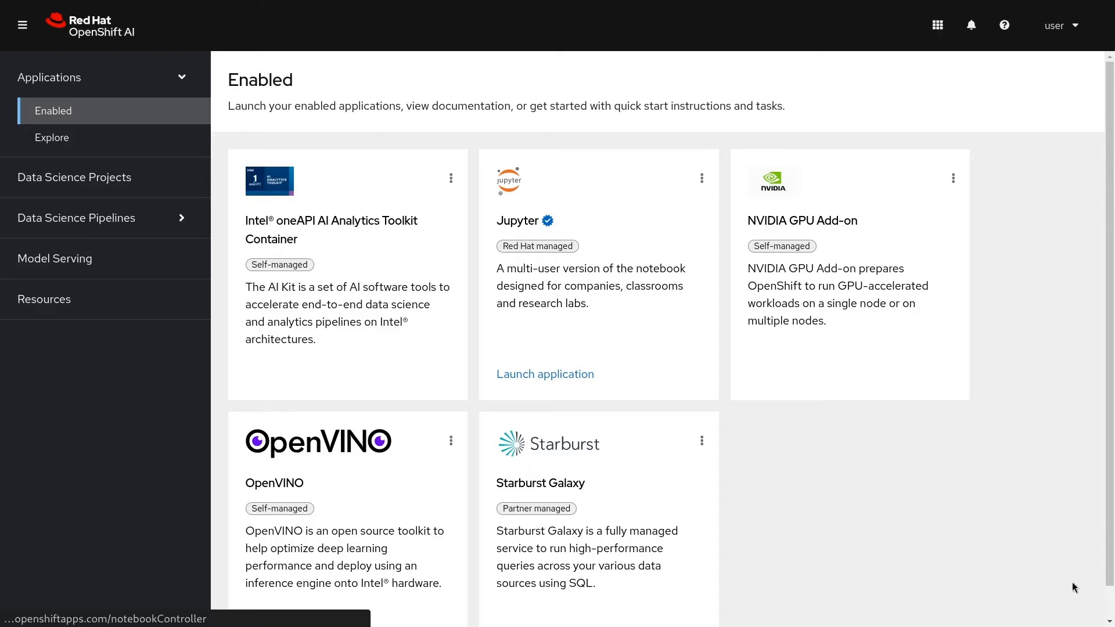
pyautogui.click(52, 137)
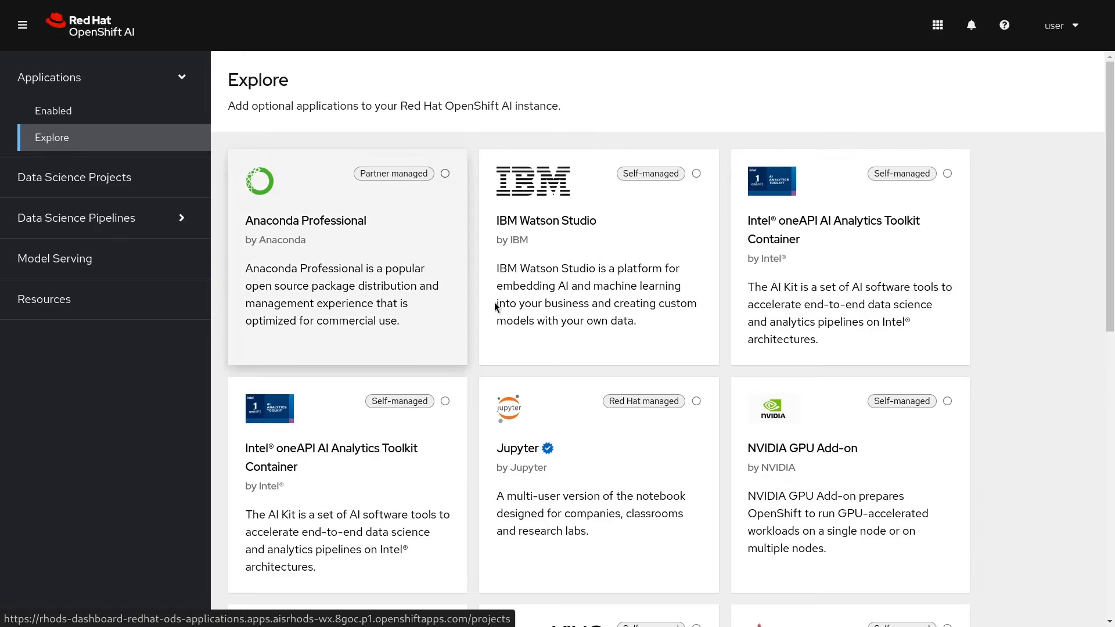
pyautogui.moveTo(1054, 425)
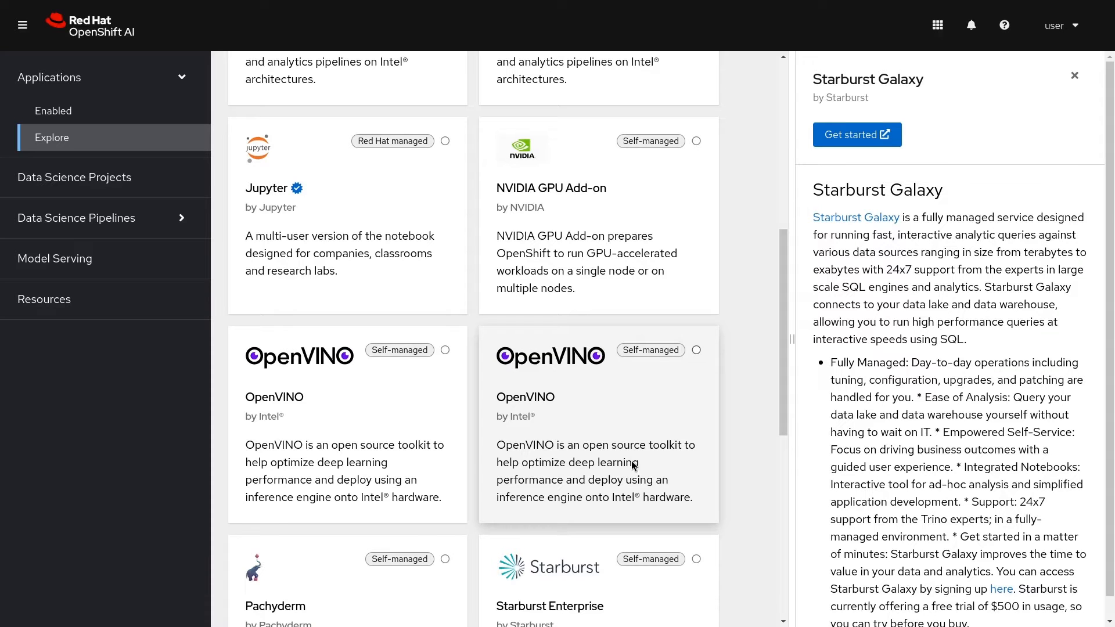
# Step: Filter the learning resources to quick starts and open Creating a Jupyter notebook
pyautogui.click(44, 299)
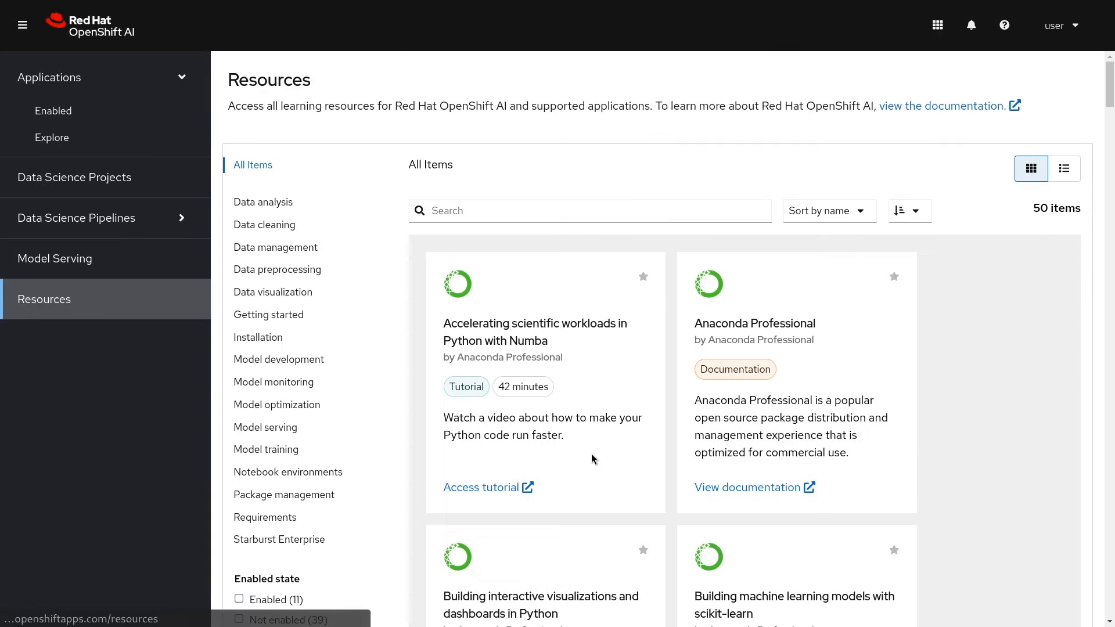
pyautogui.moveTo(345, 484)
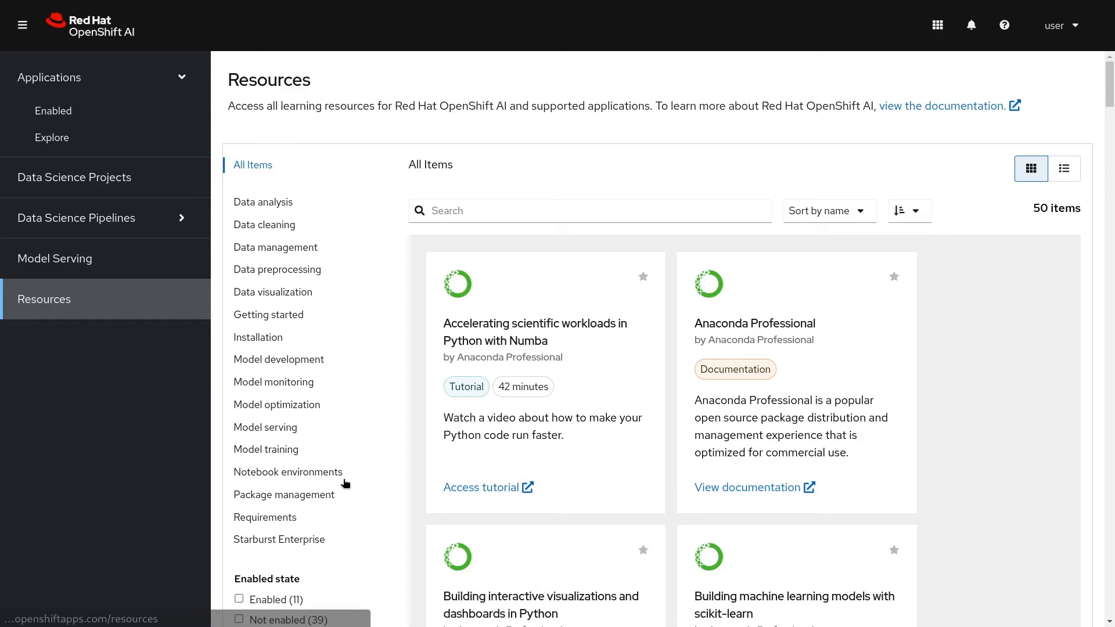
pyautogui.scroll(-3)
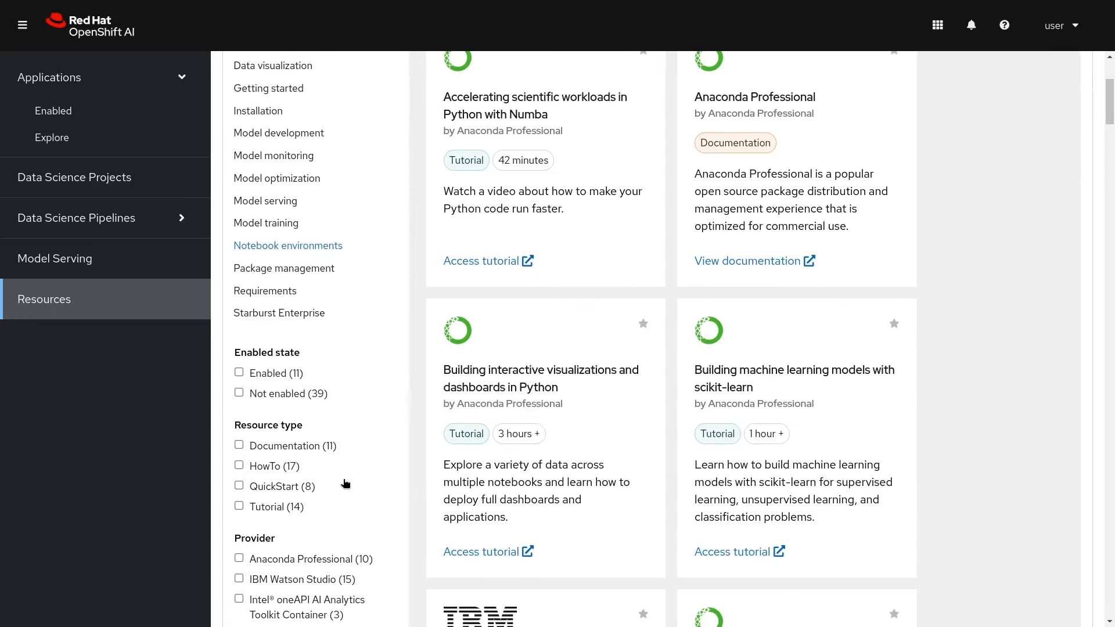
pyautogui.click(239, 486)
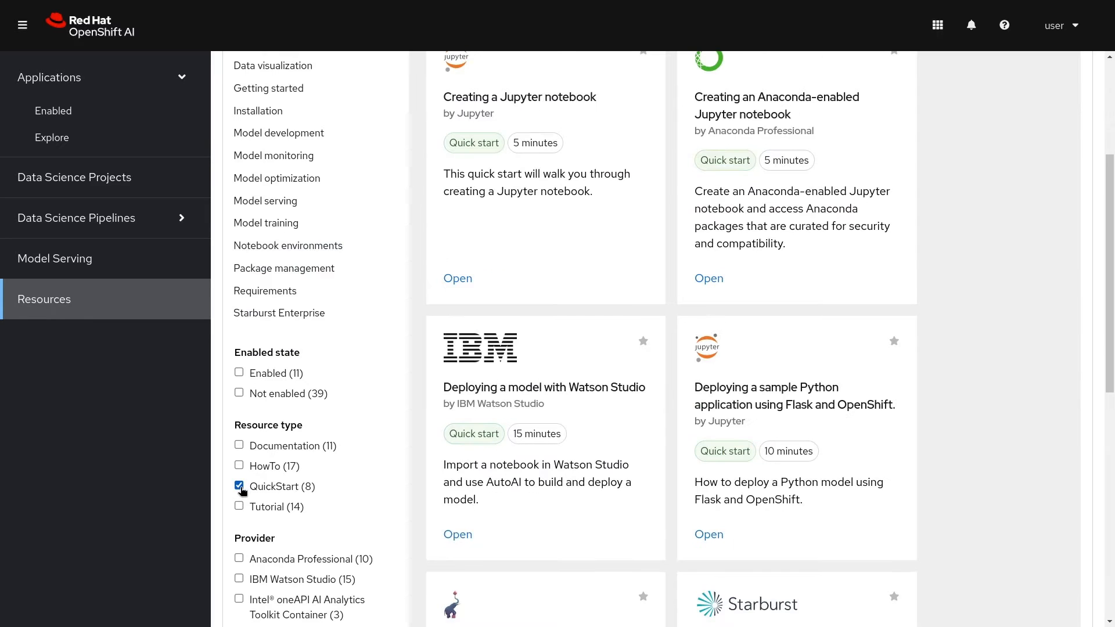
pyautogui.scroll(3)
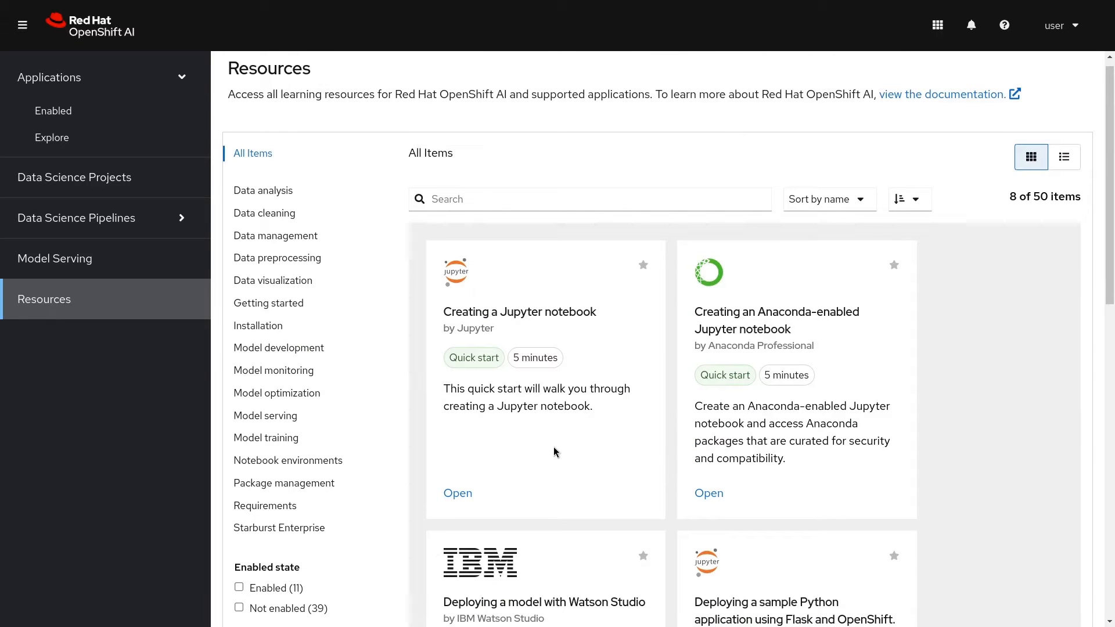
pyautogui.moveTo(457, 493)
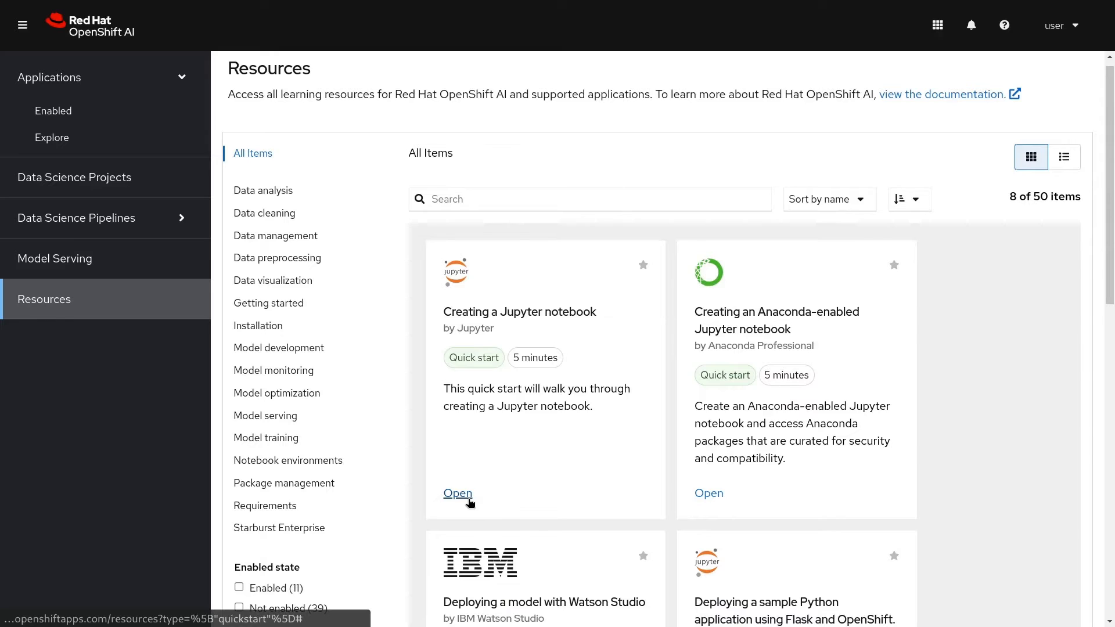
pyautogui.click(458, 494)
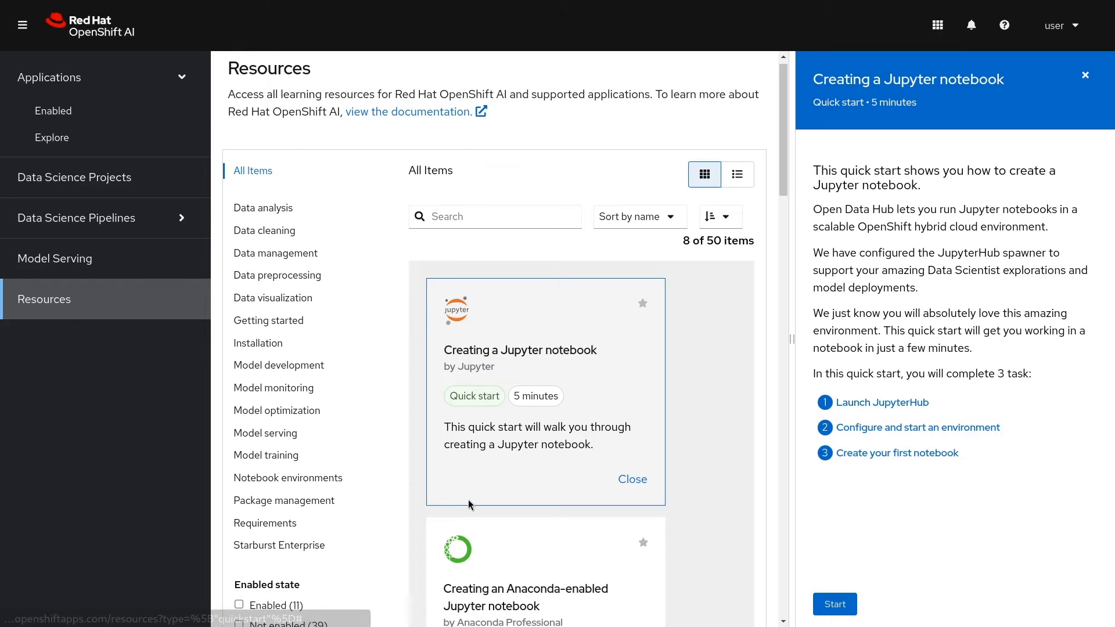
pyautogui.moveTo(468, 513)
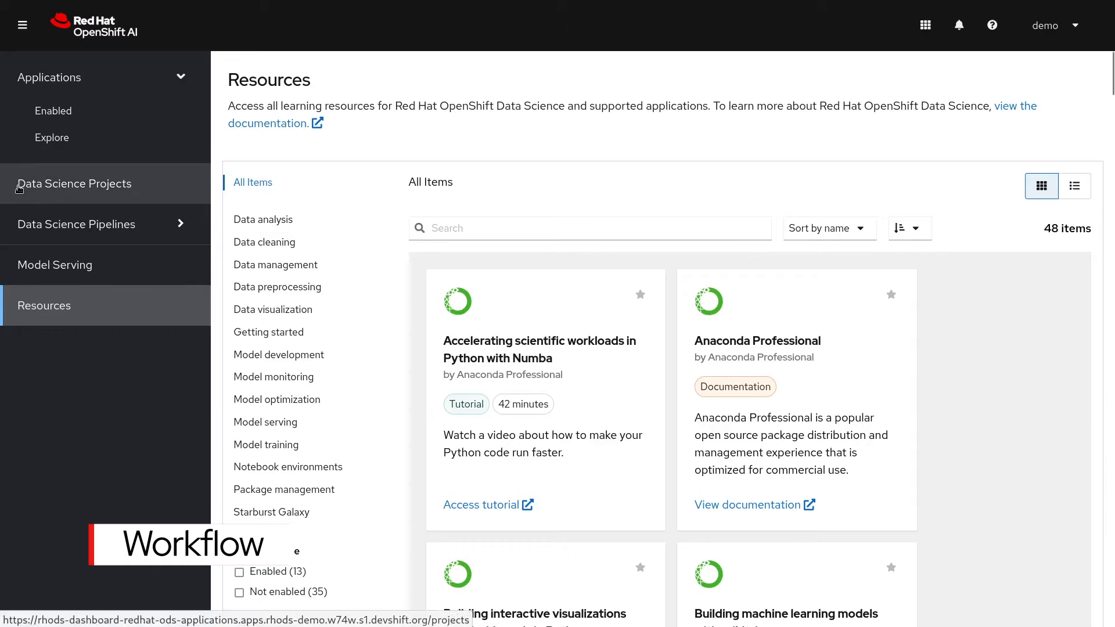
pyautogui.click(74, 183)
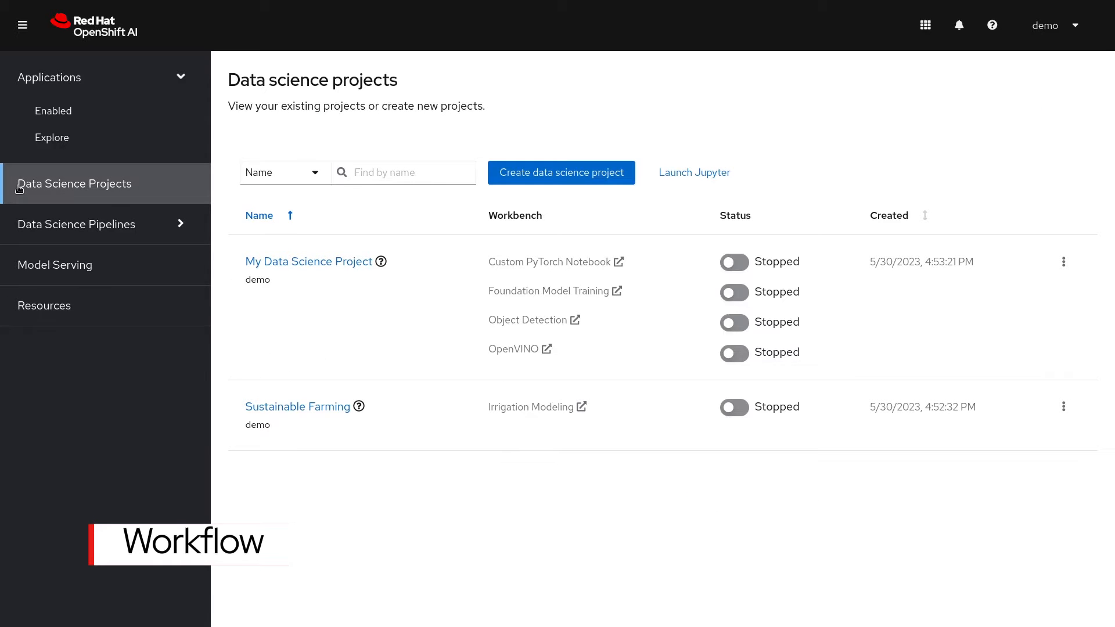
pyautogui.click(309, 261)
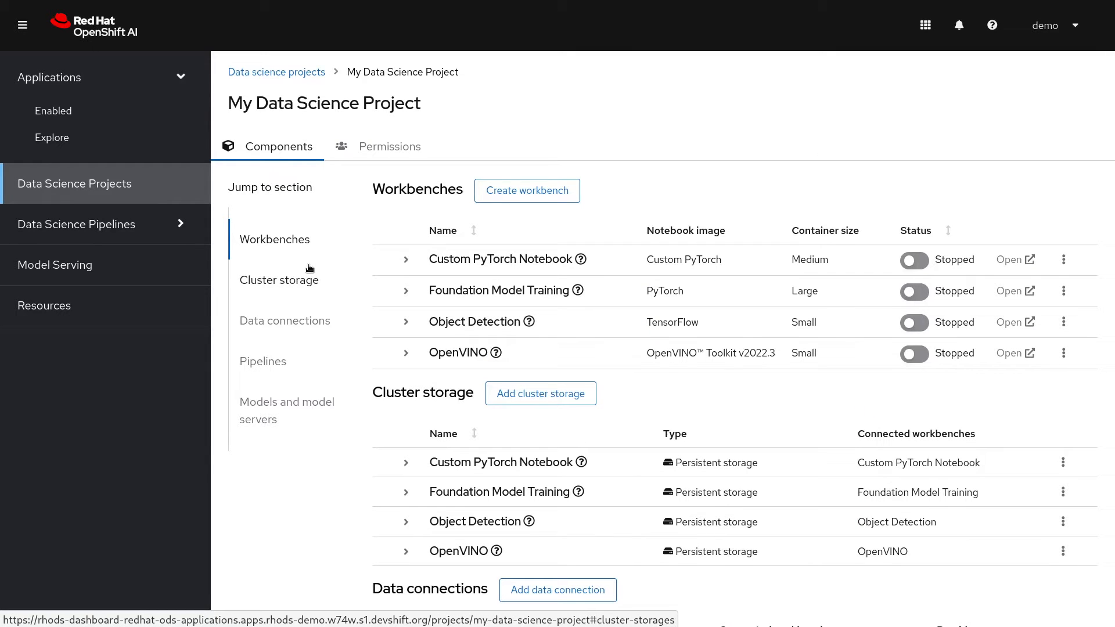
pyautogui.scroll(-3)
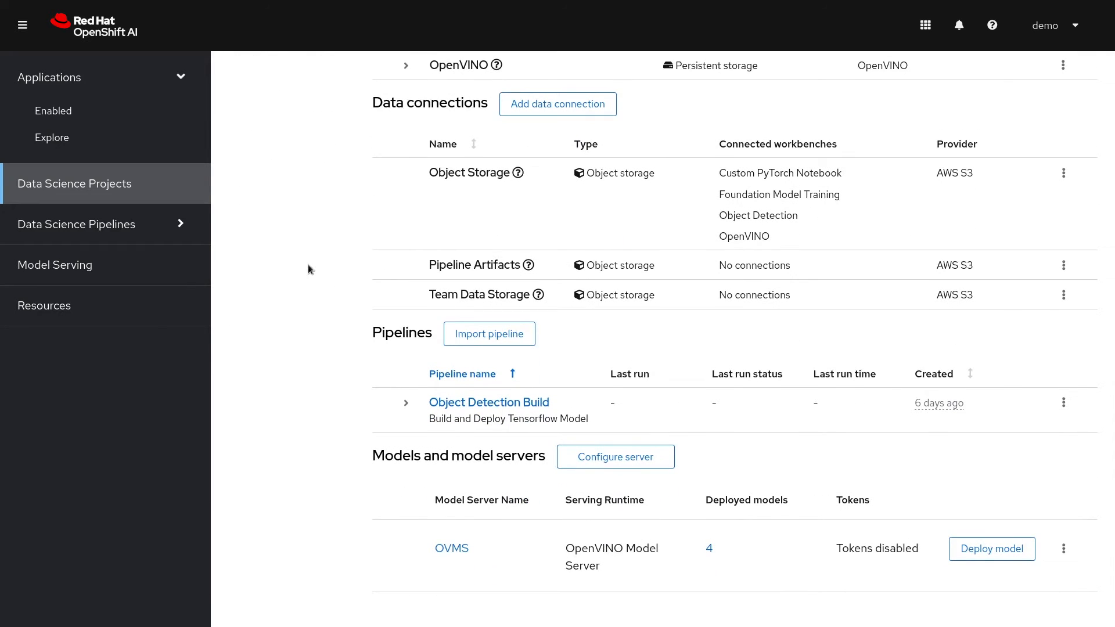
pyautogui.scroll(3)
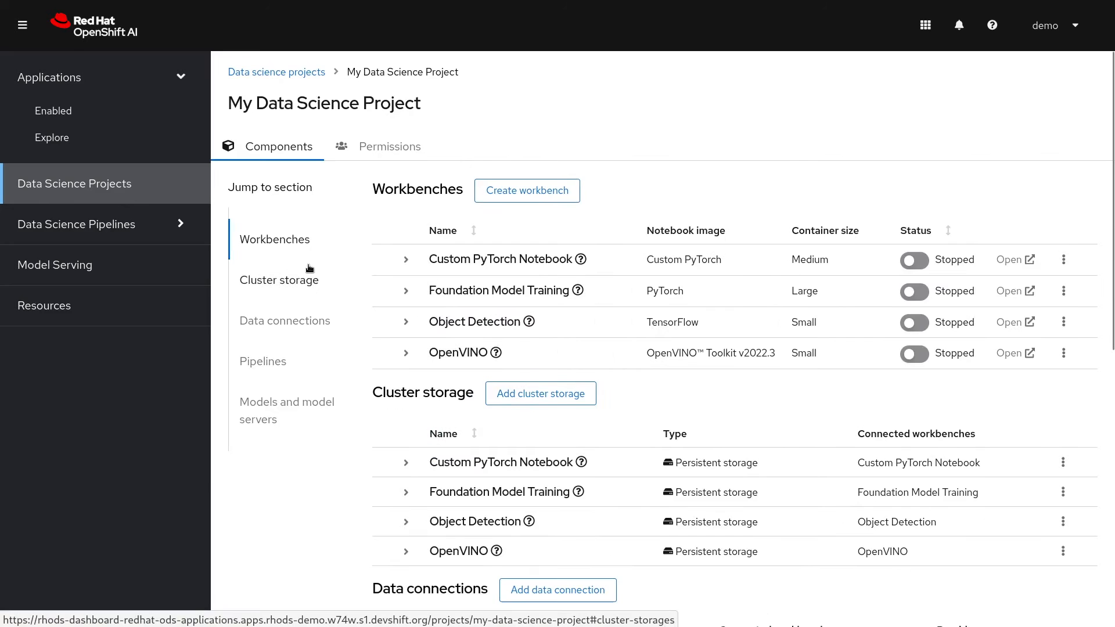
pyautogui.moveTo(537, 385)
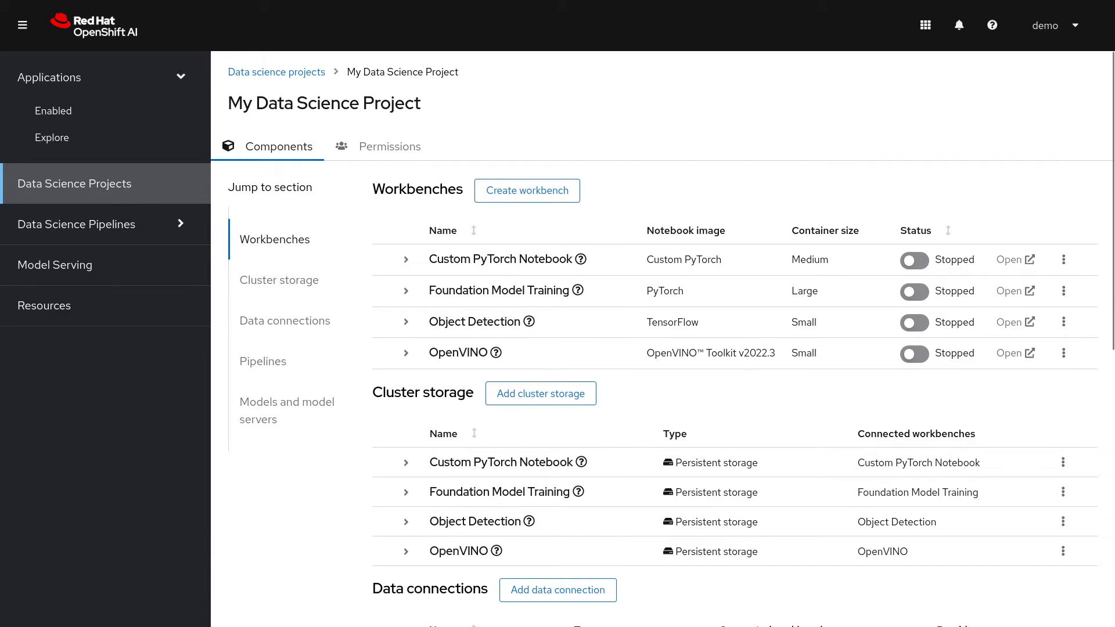
pyautogui.moveTo(528, 191)
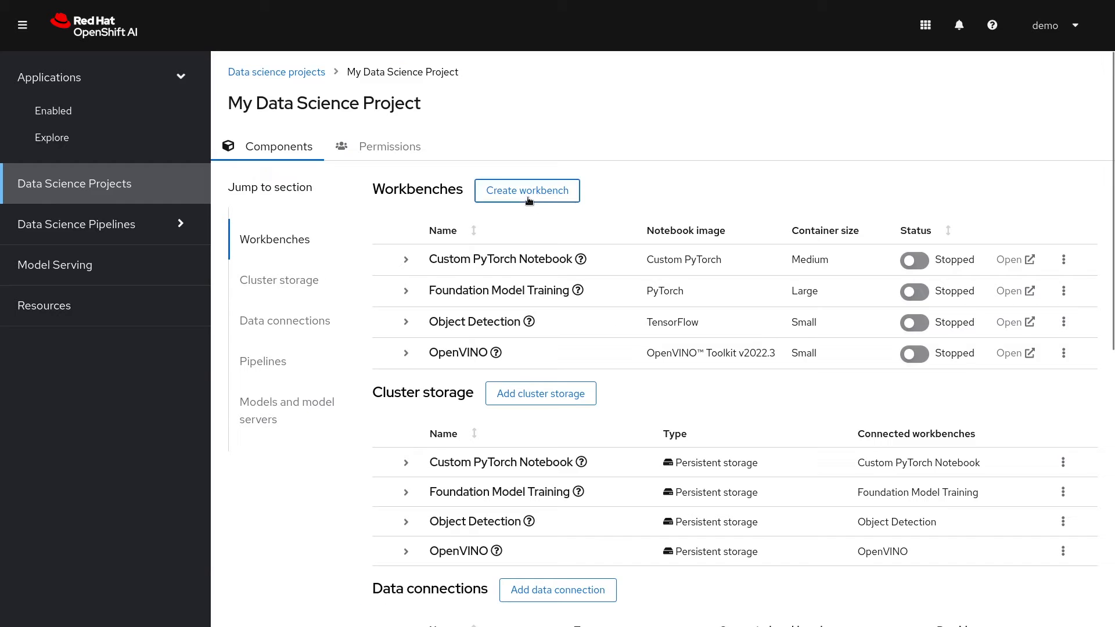
# Step: Start a new Demo workbench with Medium container size and a HUGGINGFACE_TOKEN secret variable
pyautogui.click(526, 191)
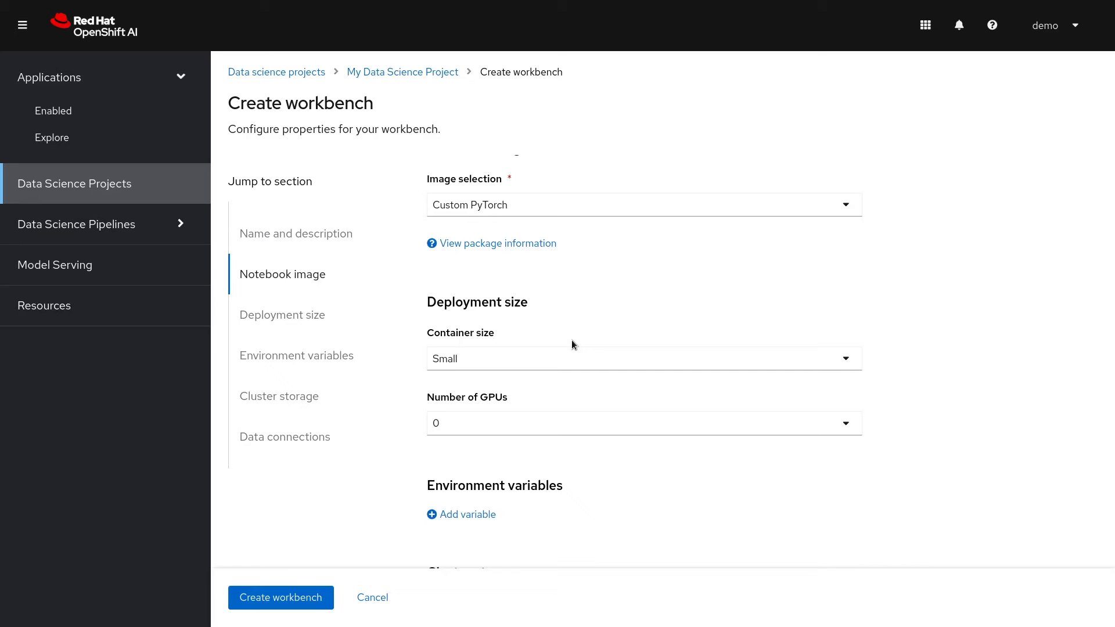
pyautogui.moveTo(578, 364)
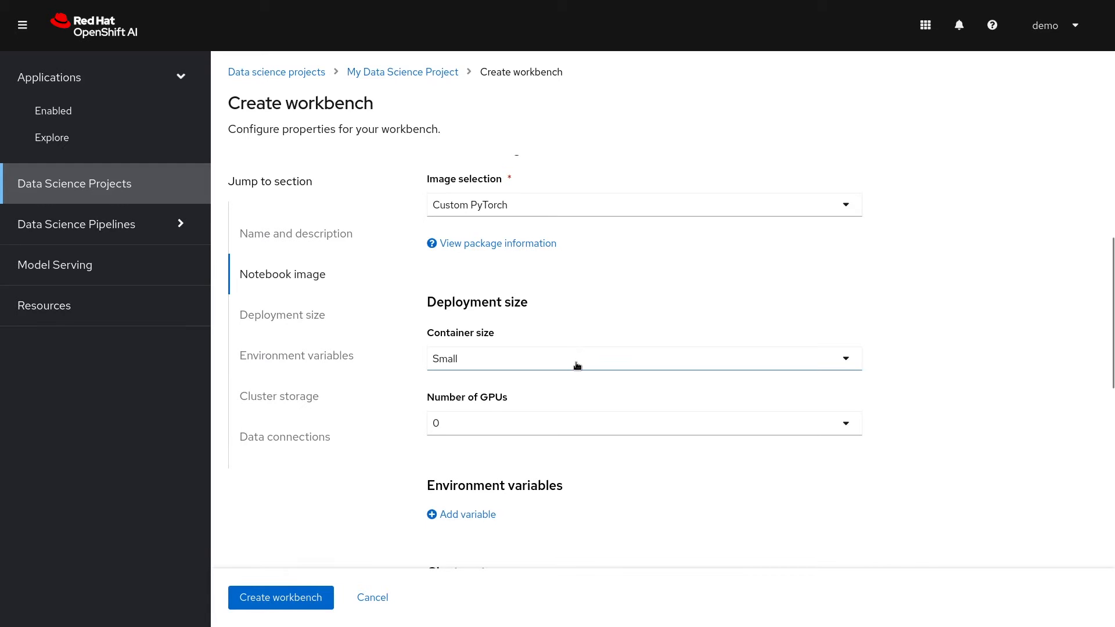
pyautogui.click(640, 359)
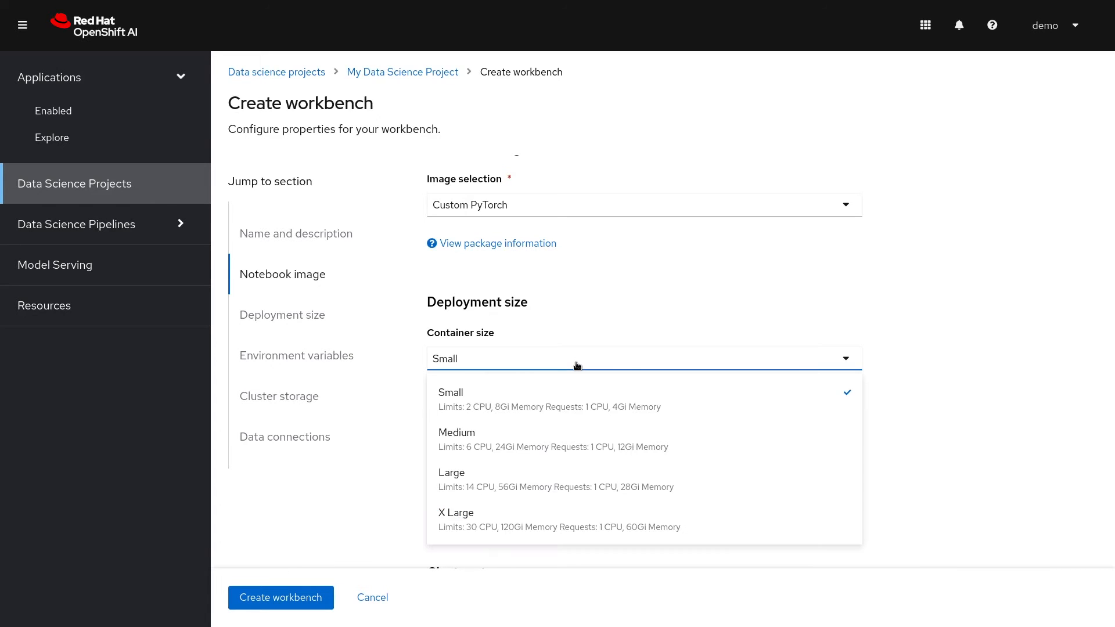
pyautogui.click(458, 432)
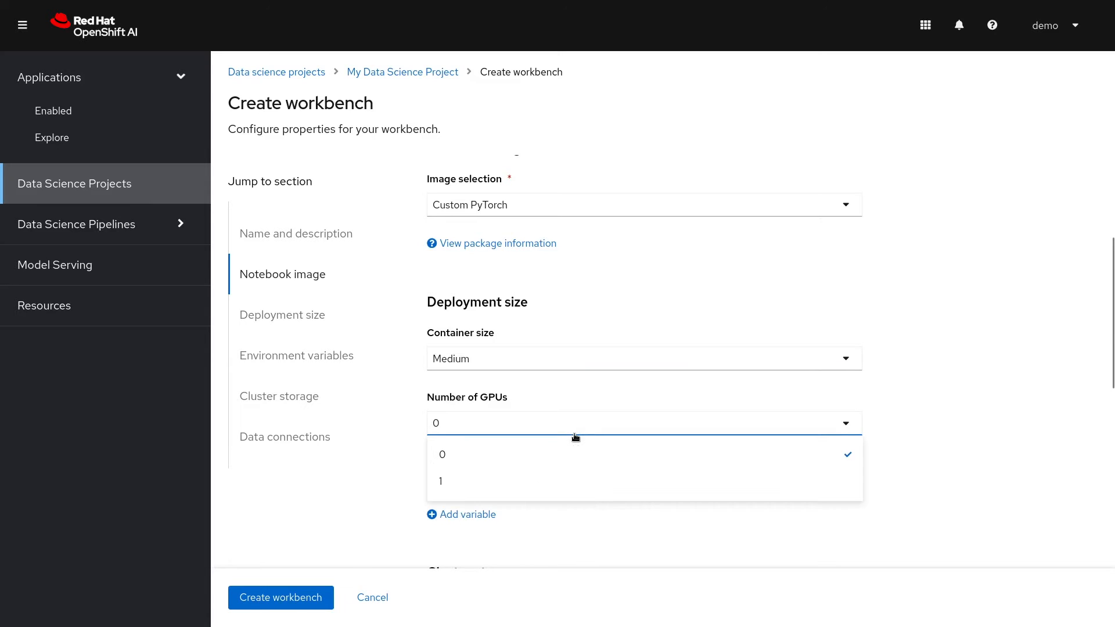
pyautogui.scroll(-3)
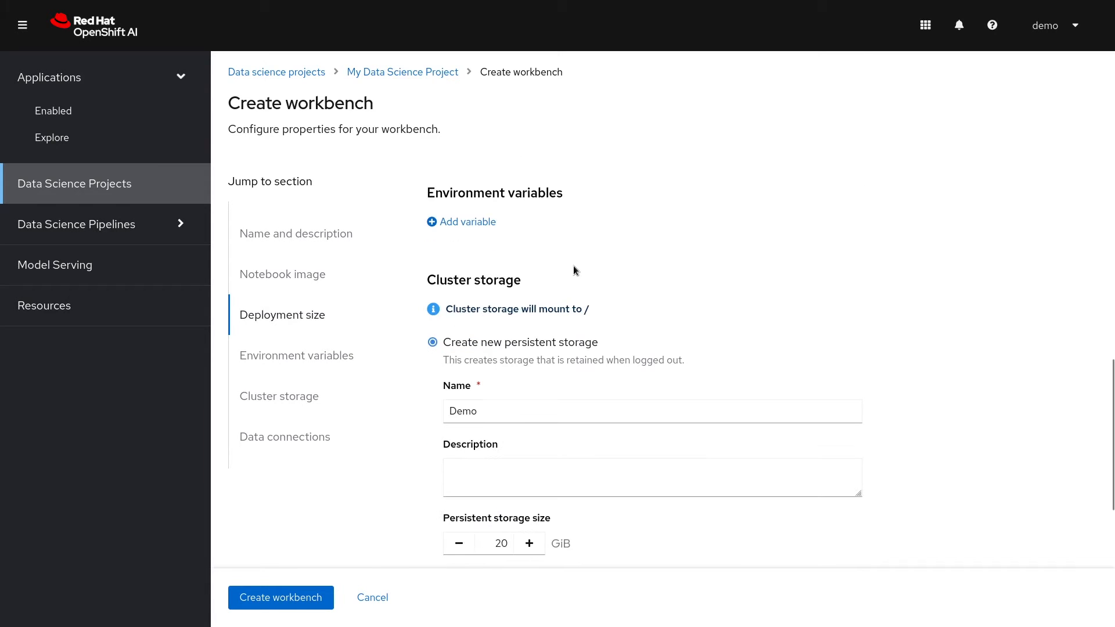
pyautogui.moveTo(565, 266)
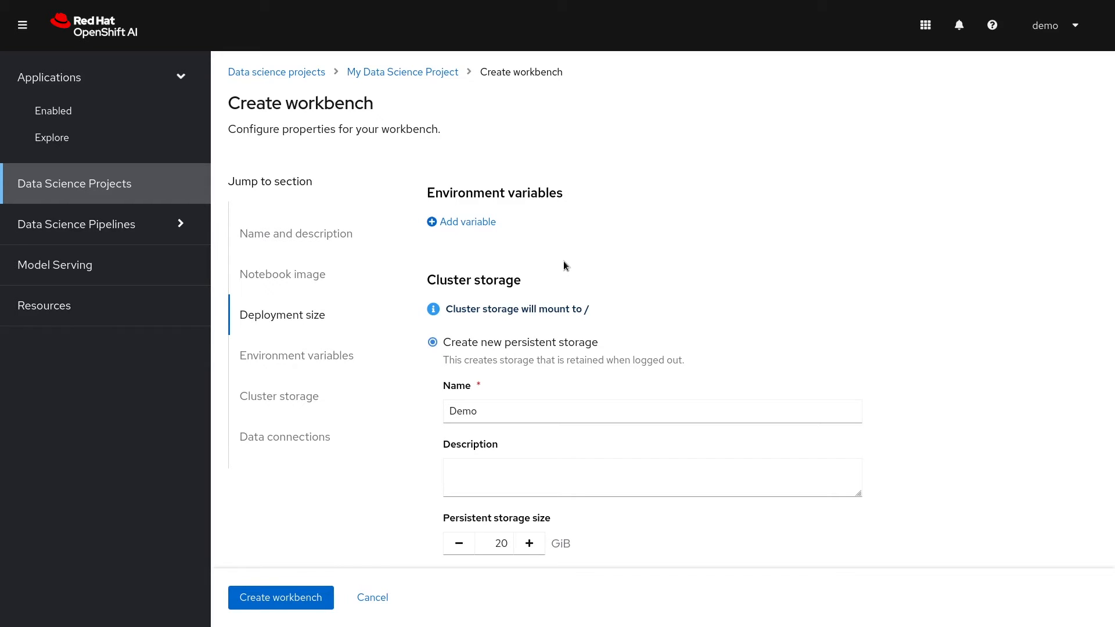
pyautogui.click(462, 220)
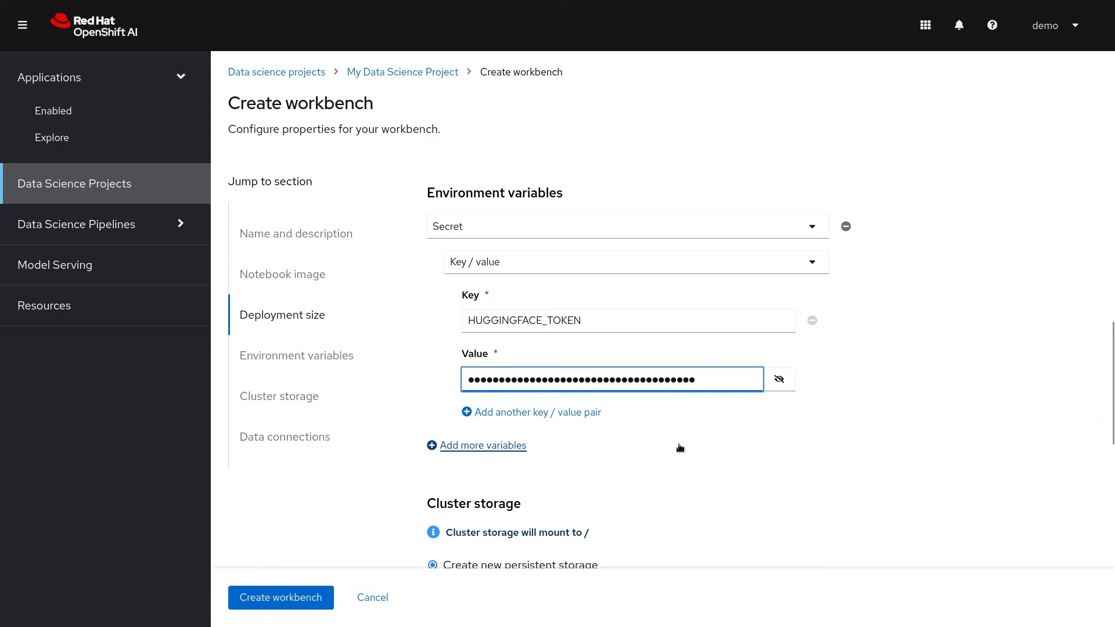
# Step: Set 50 GiB storage and the Object Storage connection, create the workbench and open it
pyautogui.scroll(-3)
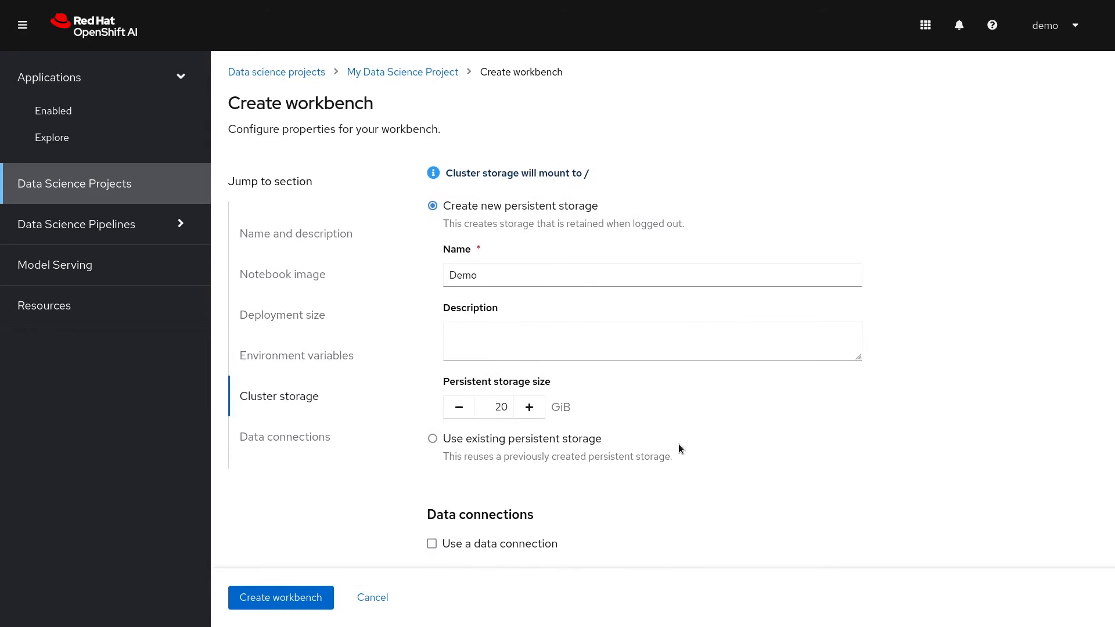
pyautogui.moveTo(494, 502)
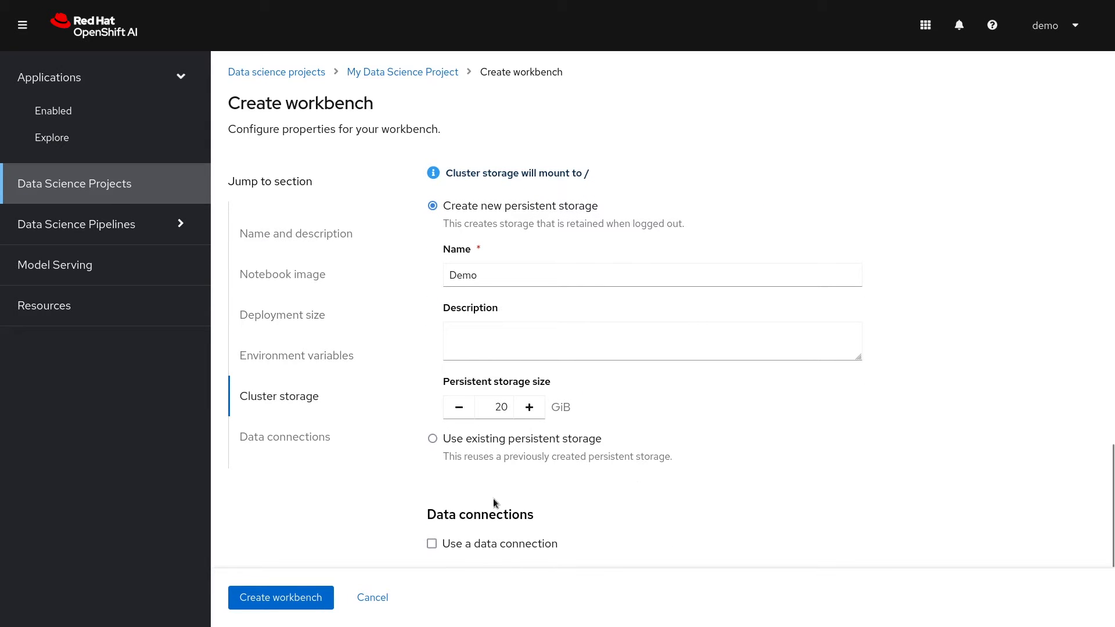
pyautogui.click(530, 406)
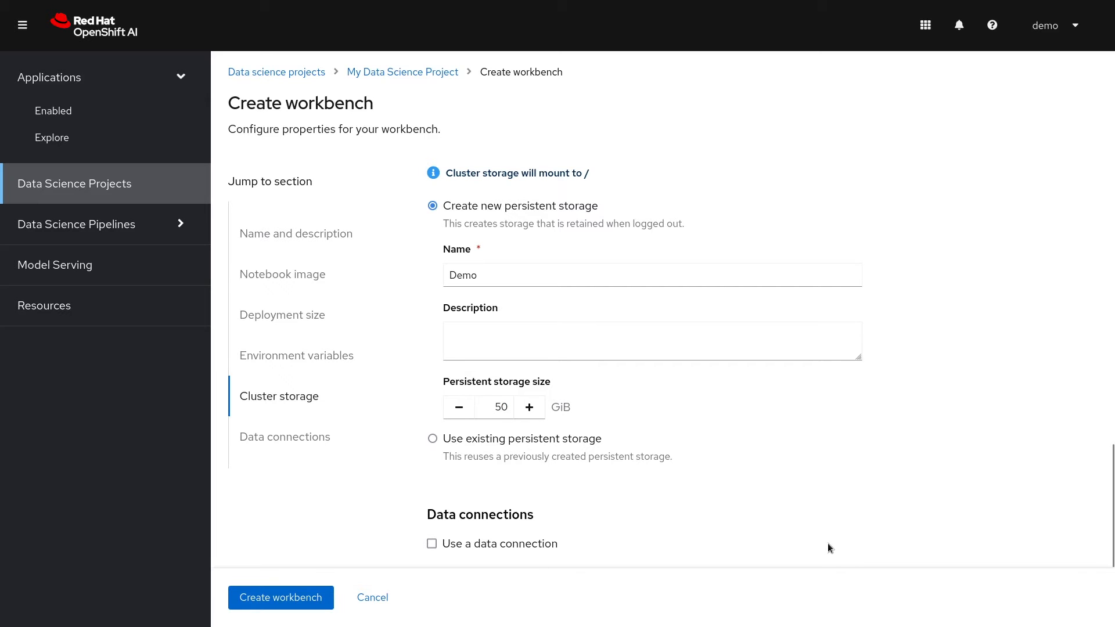
pyautogui.click(432, 544)
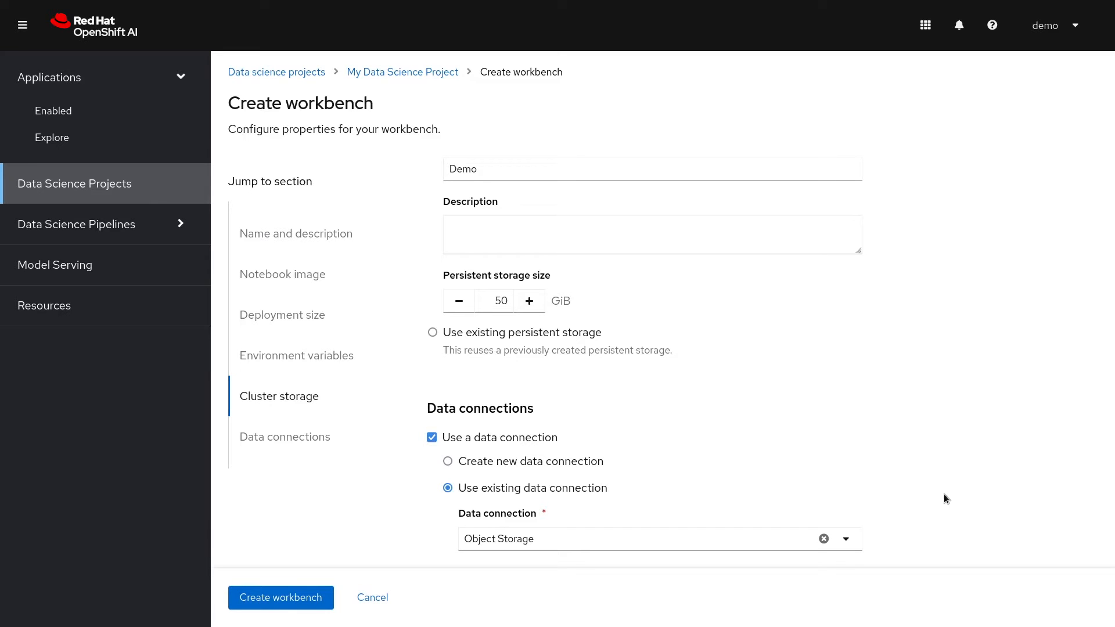
pyautogui.click(280, 597)
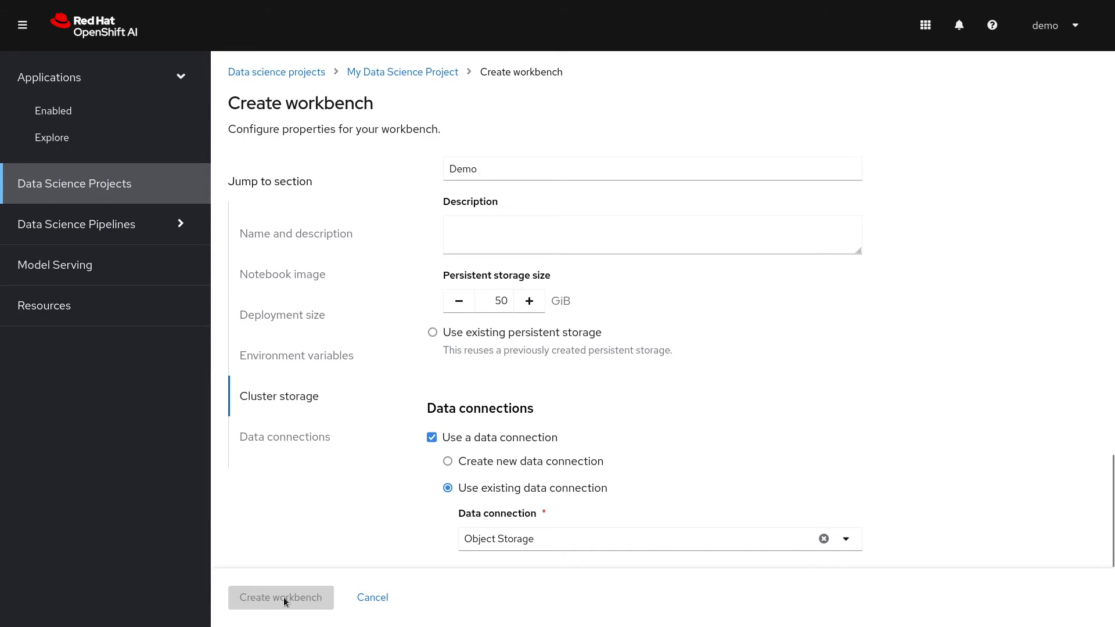
pyautogui.click(280, 597)
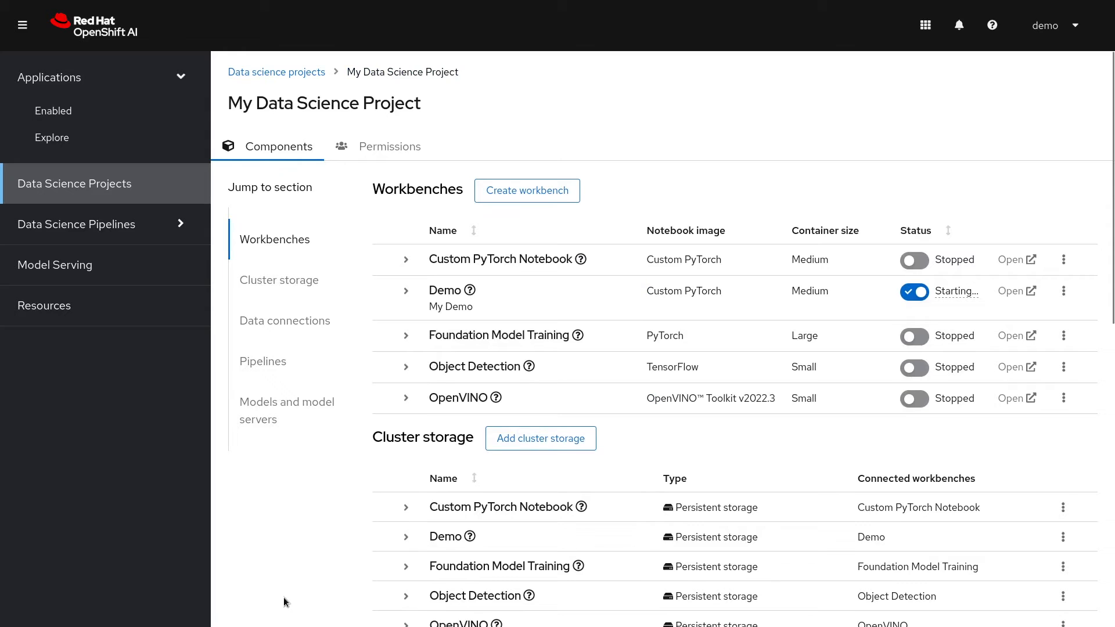
pyautogui.click(1011, 291)
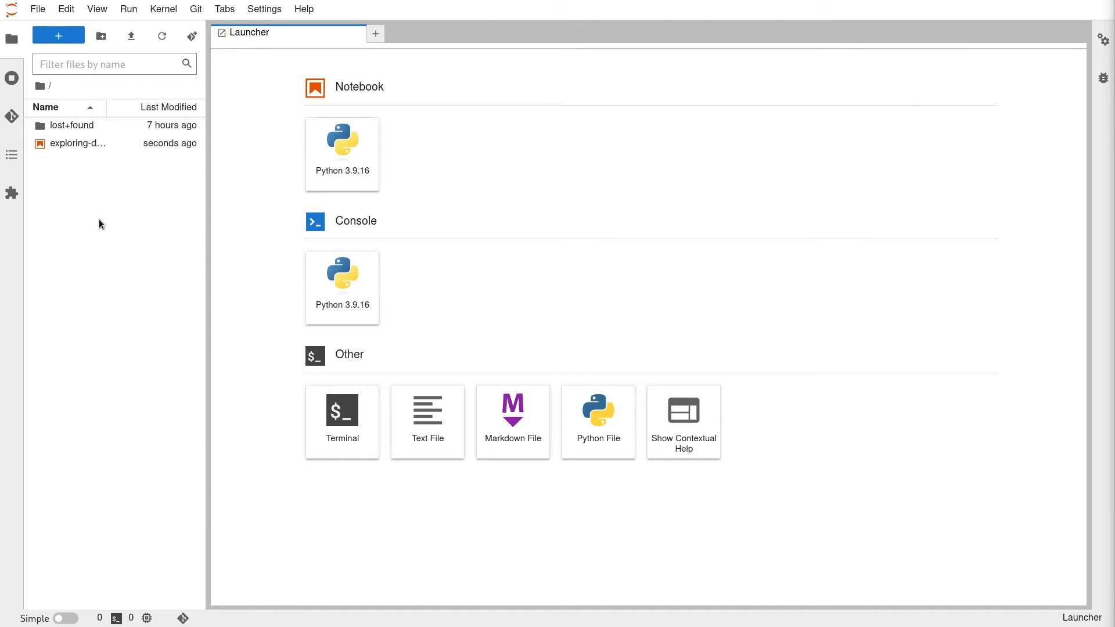
# Step: View the exploring-data notebook's fraud-versus-legitimate charts, then return to the project tab
pyautogui.doubleClick(78, 143)
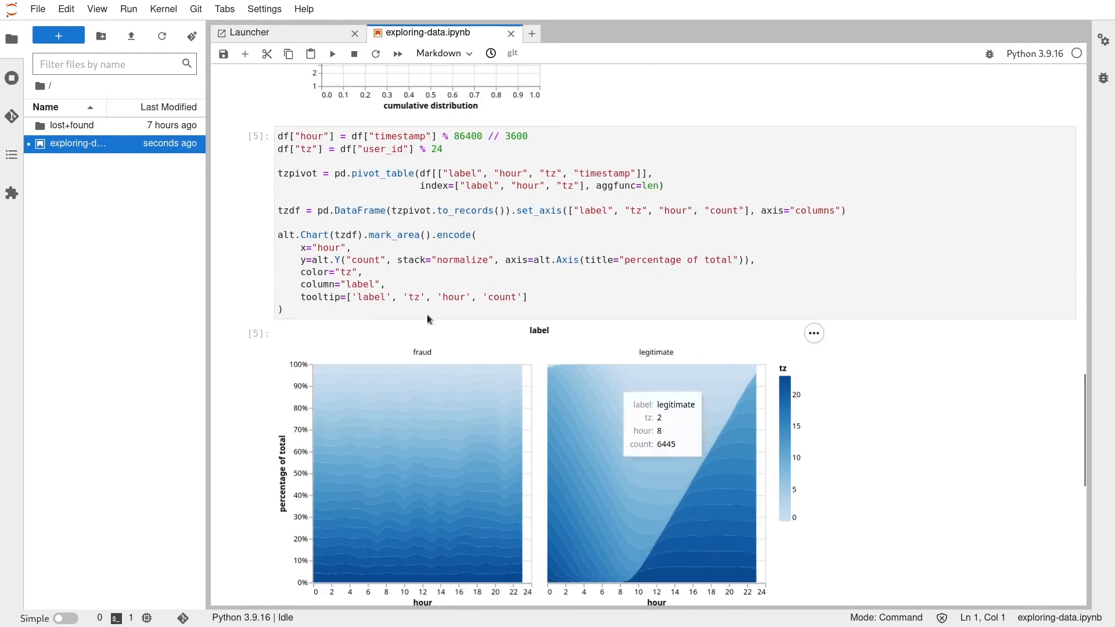
pyautogui.click(510, 32)
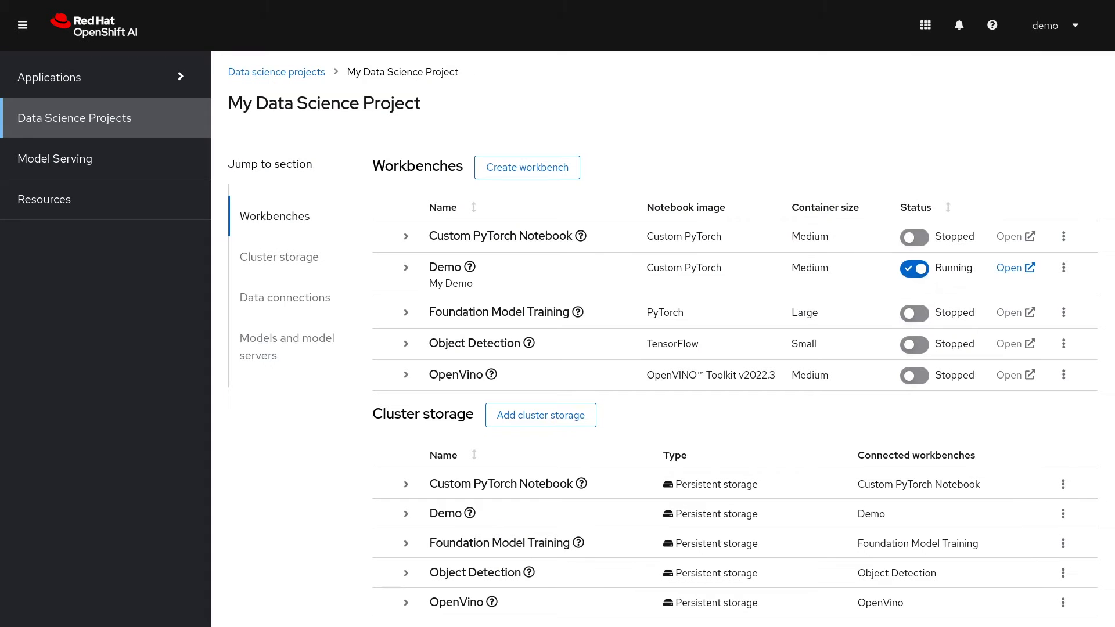
# Step: Clone the text-to-image-demo repository, run the fine-tuning notebook's GPU check, and open the save-model notebook
pyautogui.click(1011, 267)
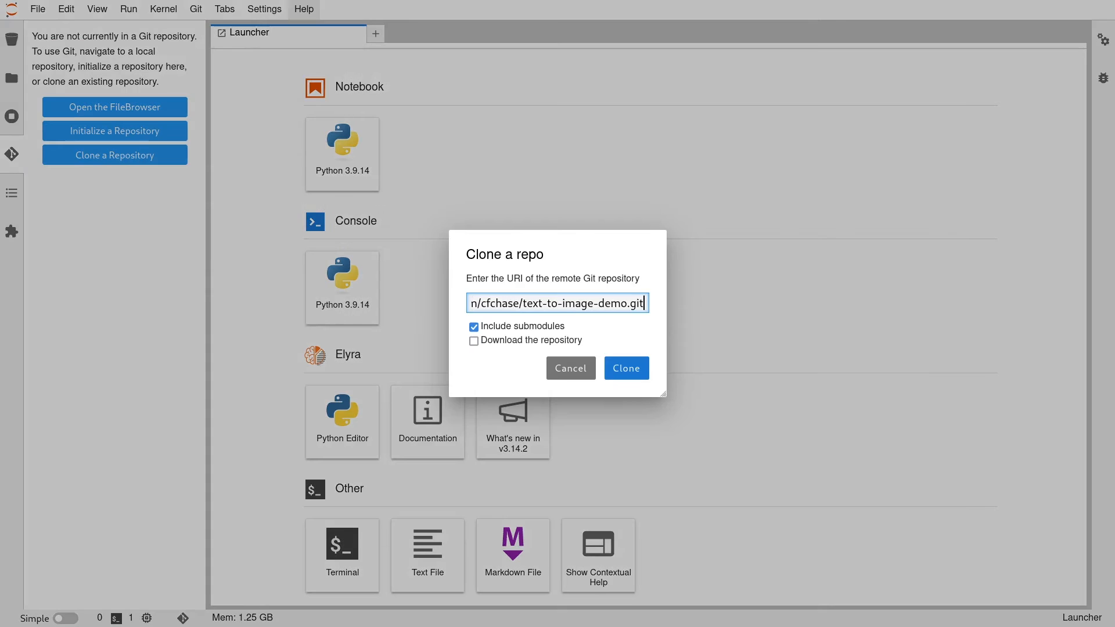
pyautogui.click(625, 368)
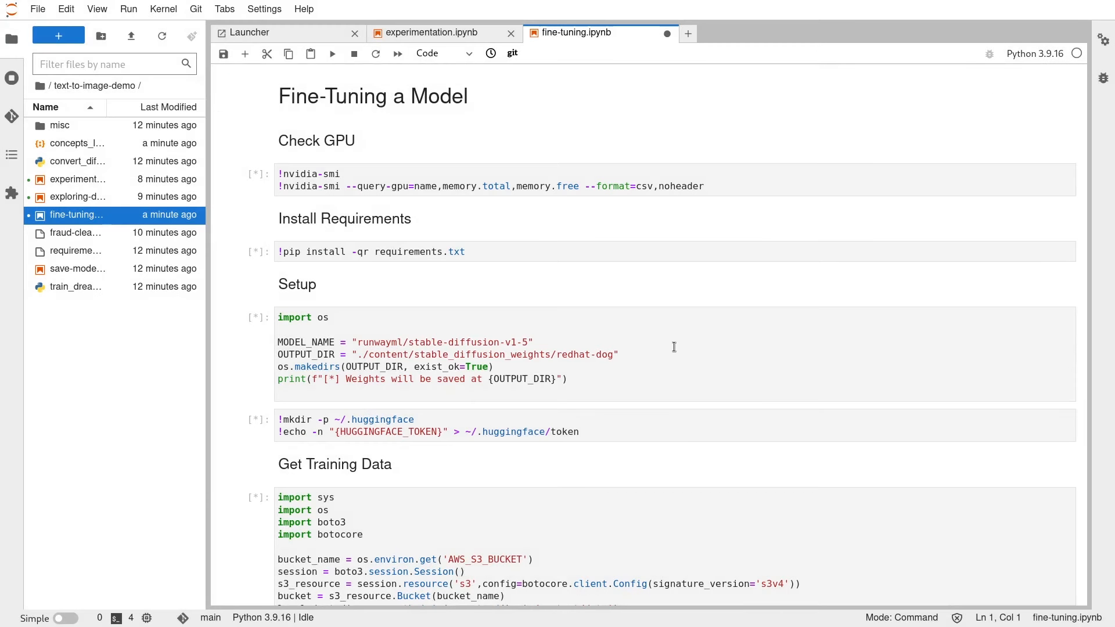
pyautogui.click(331, 53)
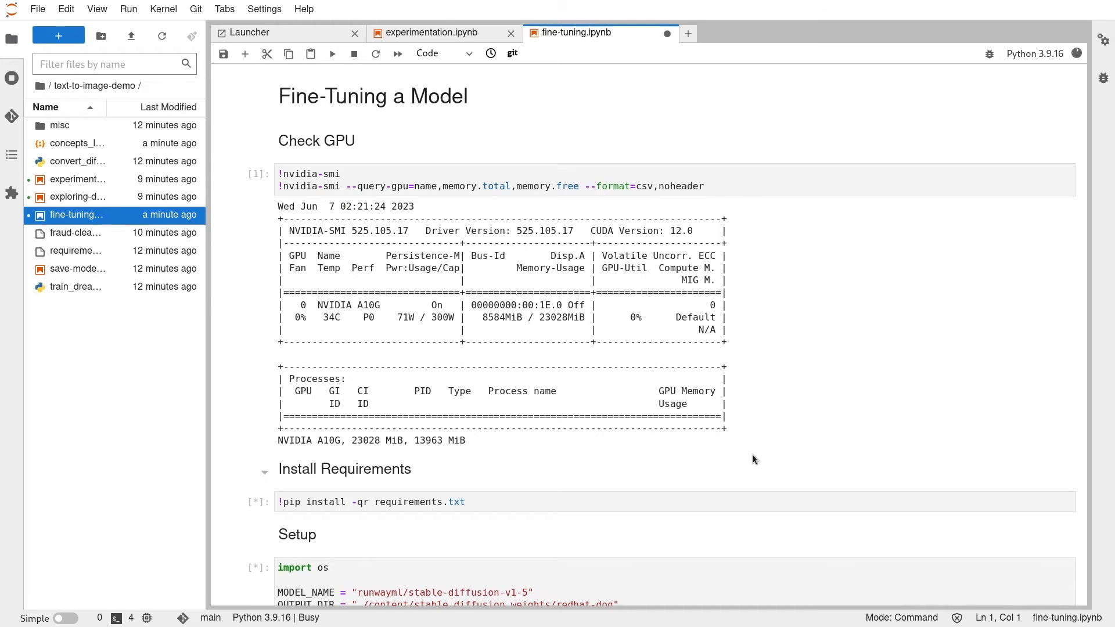
pyautogui.scroll(-3)
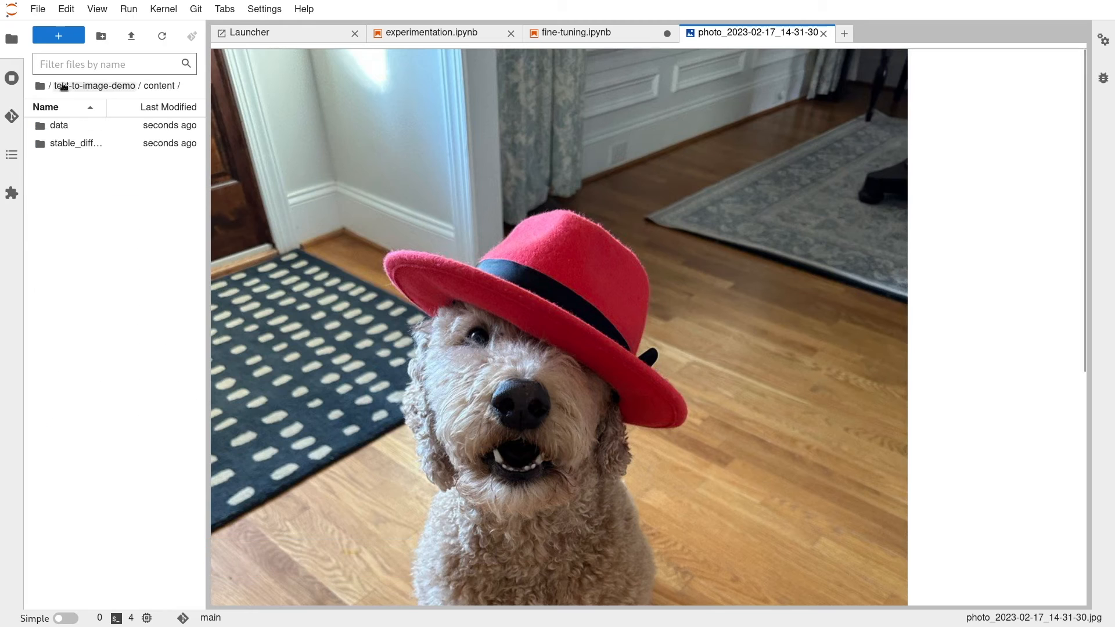
pyautogui.click(569, 33)
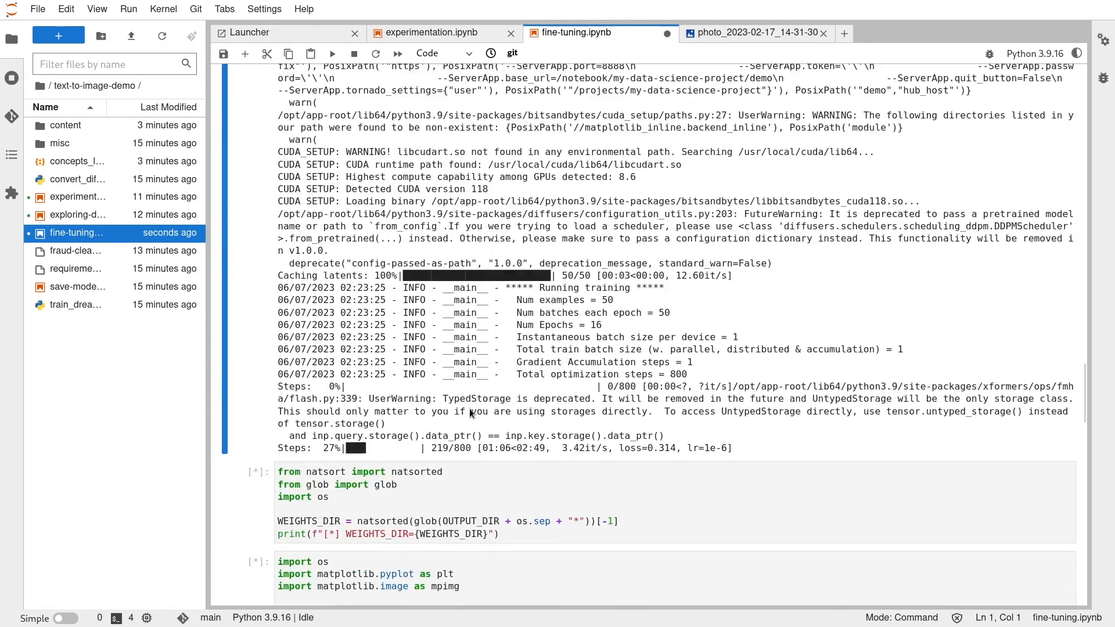
pyautogui.scroll(-3)
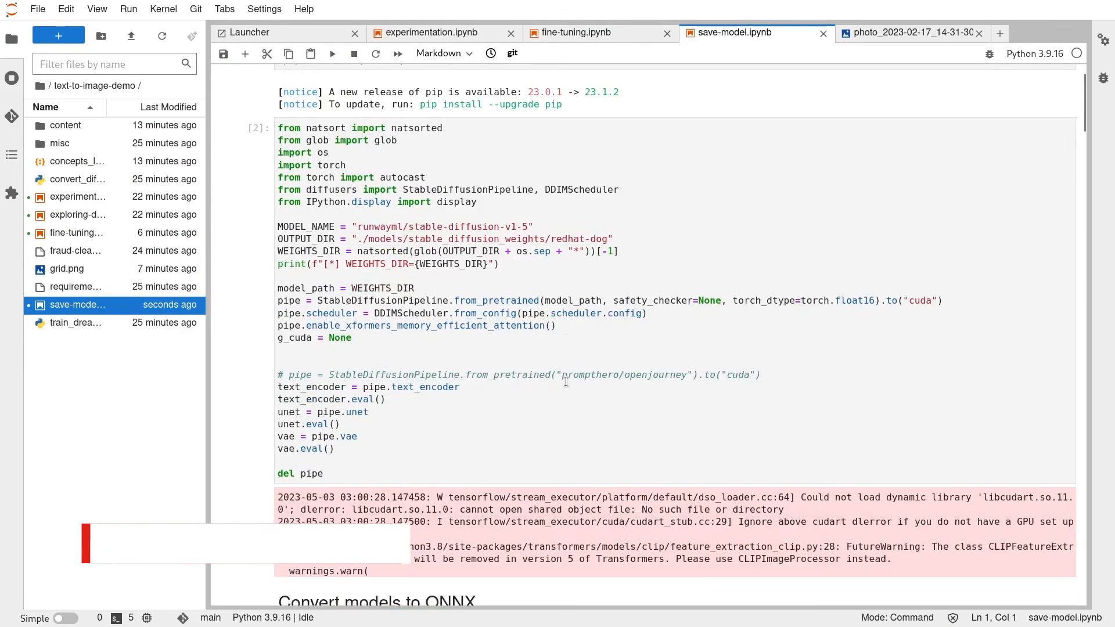
pyautogui.scroll(-3)
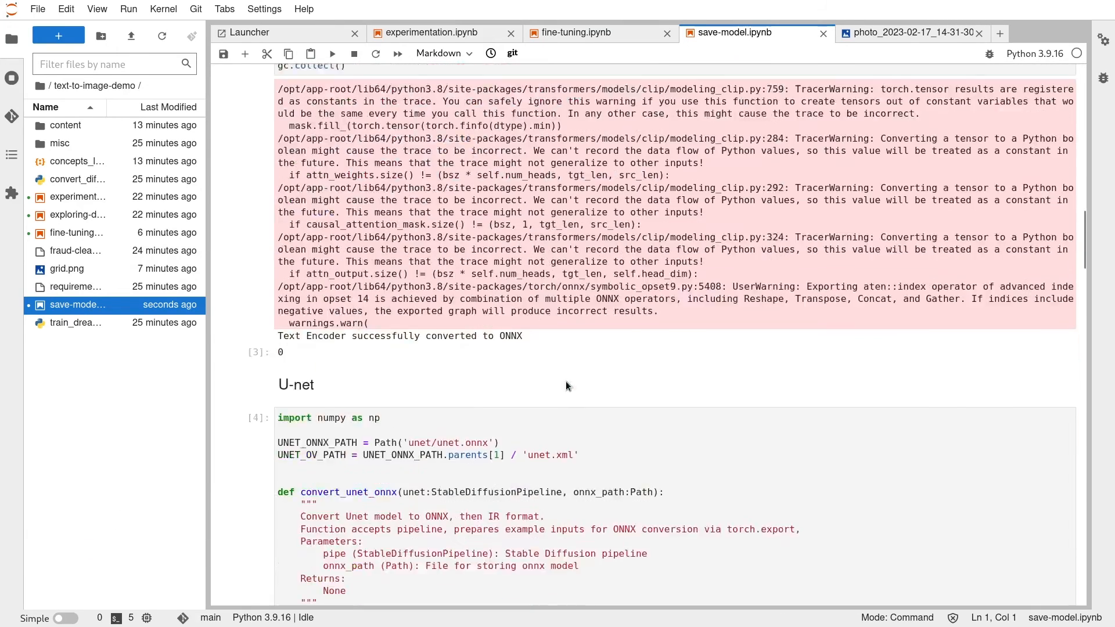
pyautogui.scroll(-3)
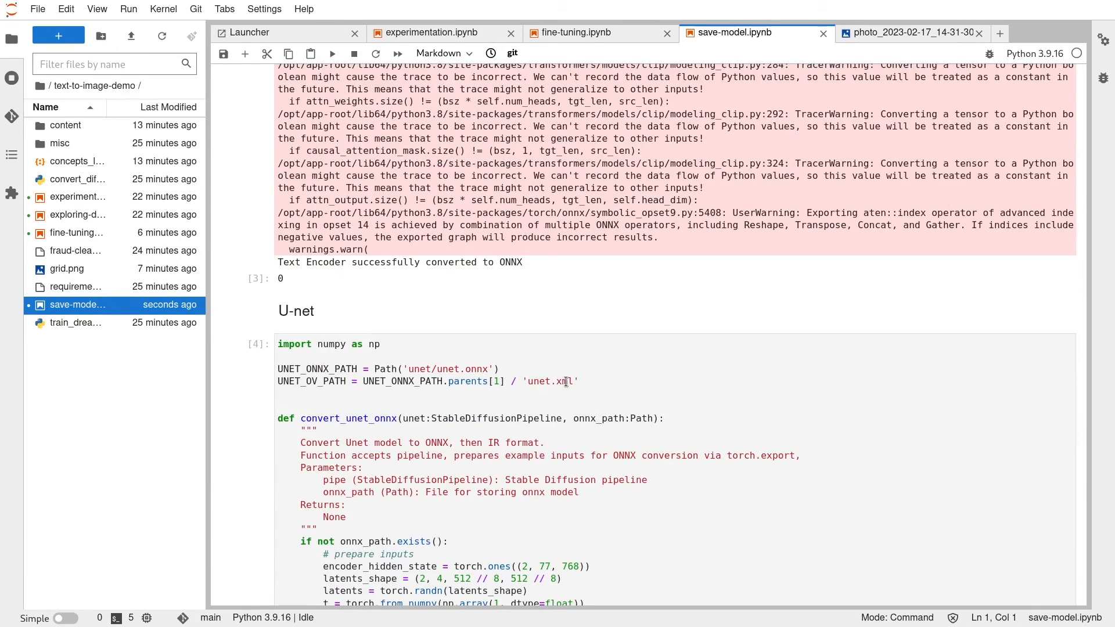
pyautogui.scroll(-3)
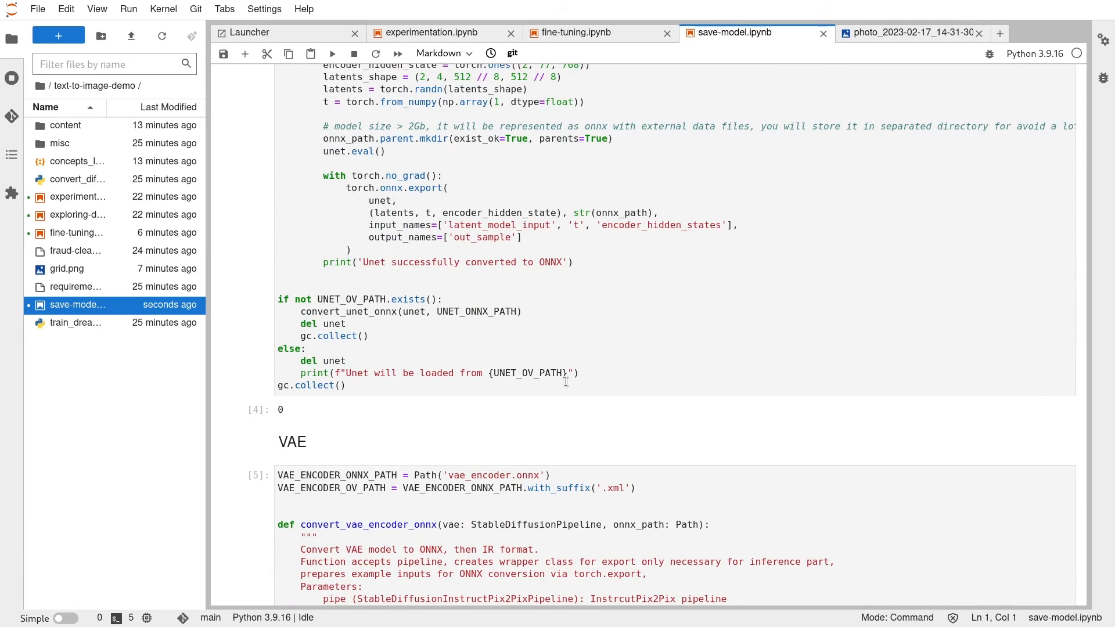
pyautogui.scroll(-3)
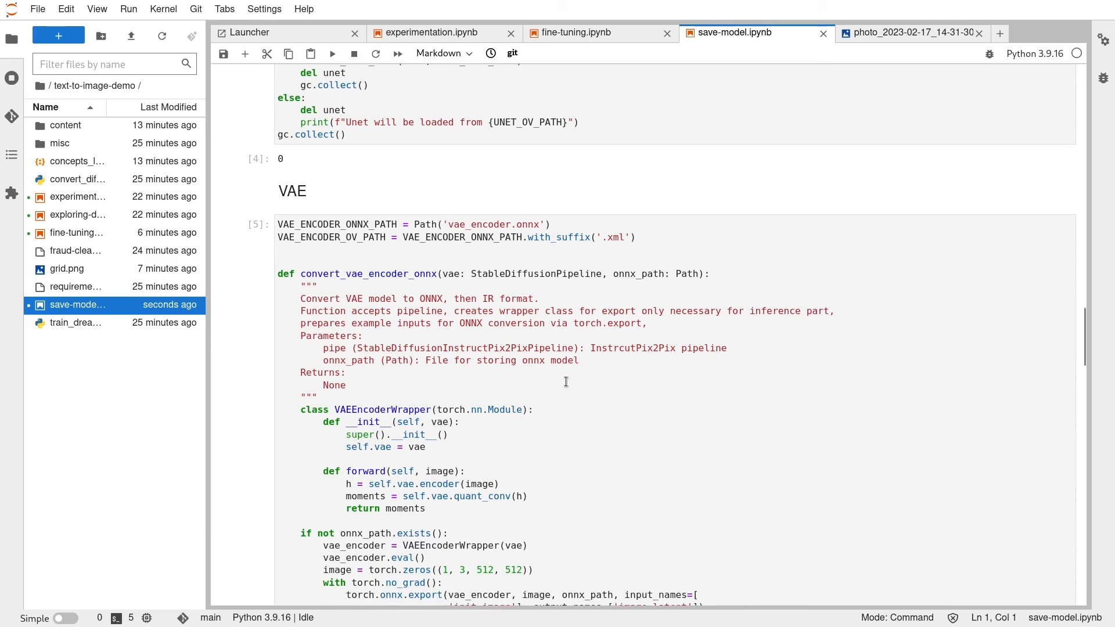
pyautogui.scroll(-3)
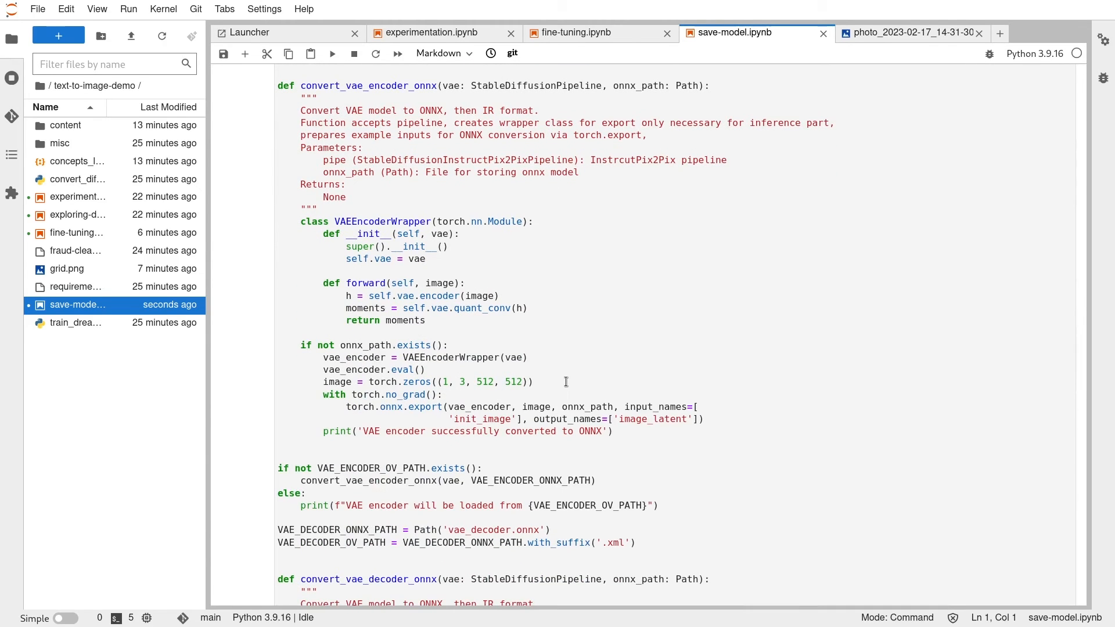
pyautogui.scroll(-3)
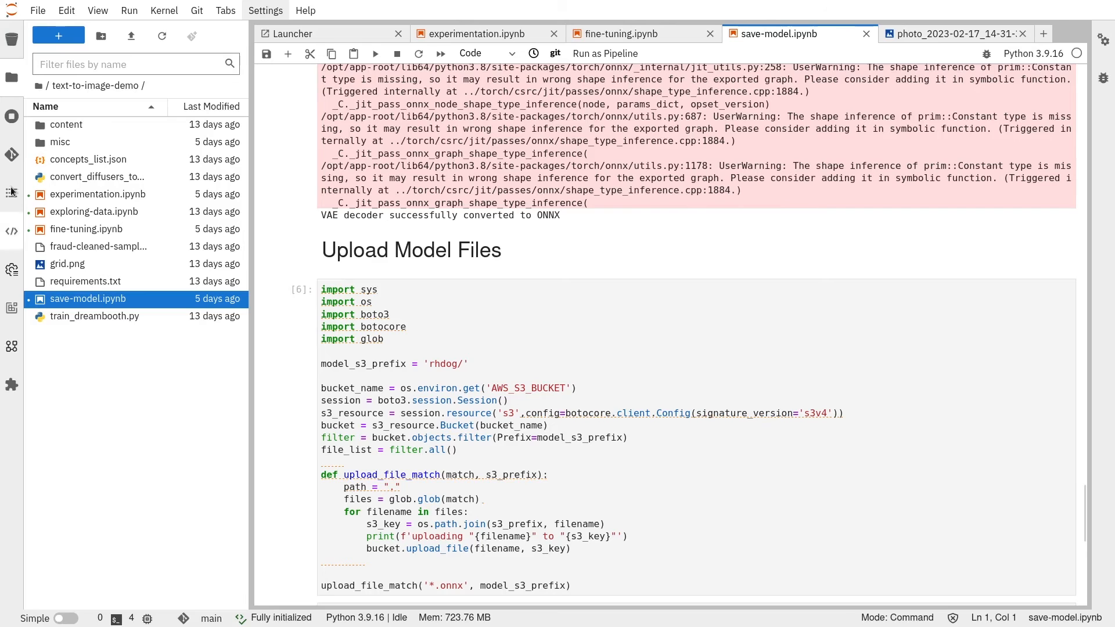
# Step: Submit the Finetune Text to Image pipeline as a Data Science Pipelines run and acknowledge success
pyautogui.click(605, 54)
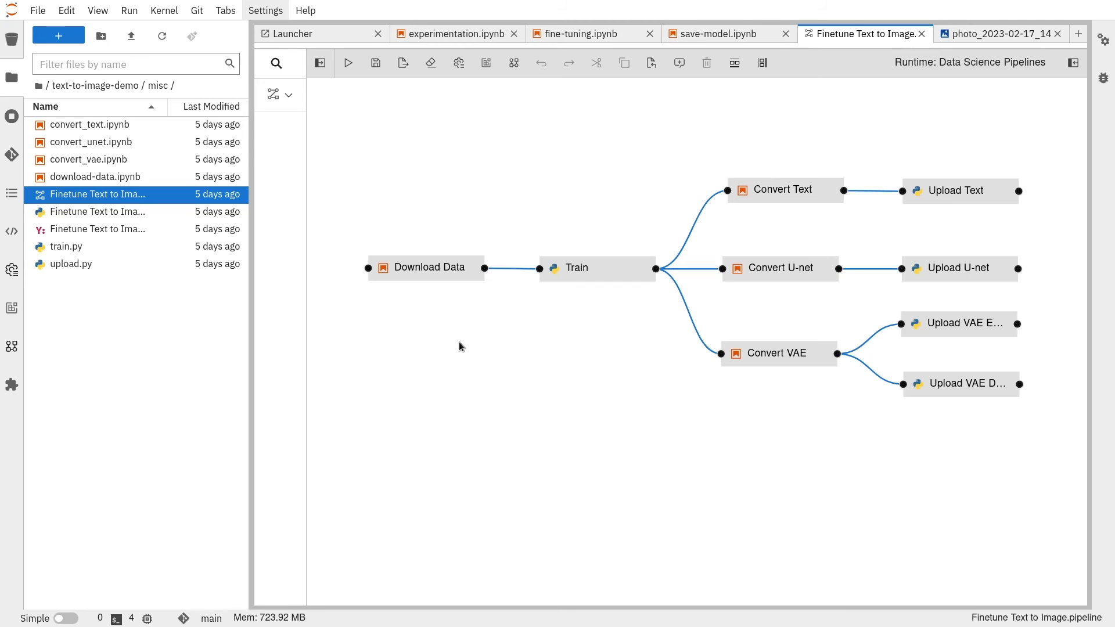
pyautogui.click(347, 63)
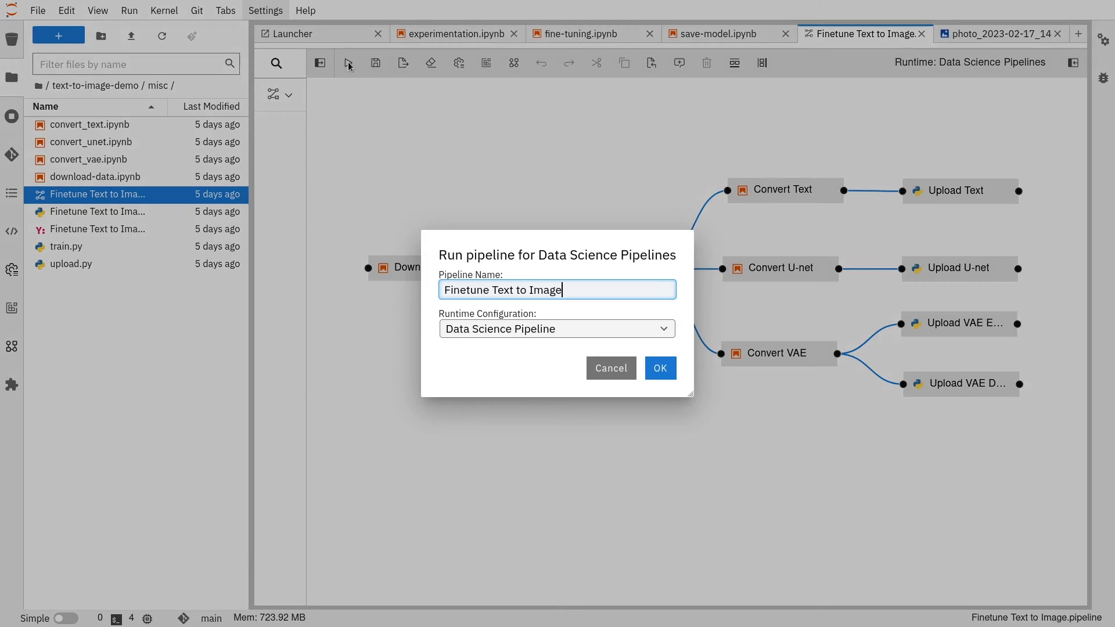
pyautogui.click(660, 369)
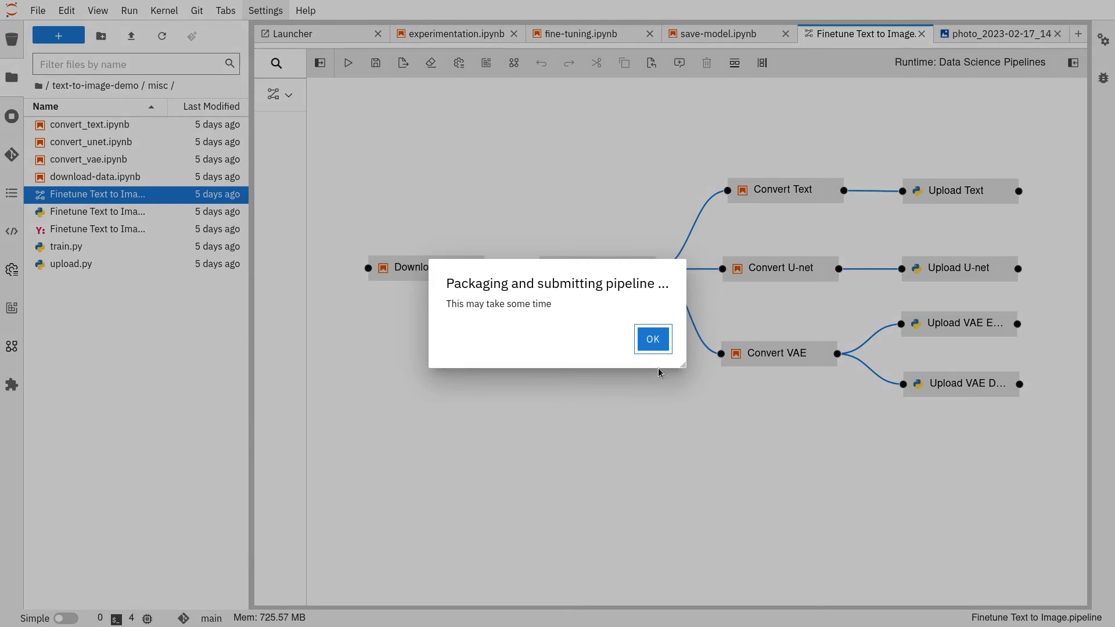
pyautogui.click(652, 338)
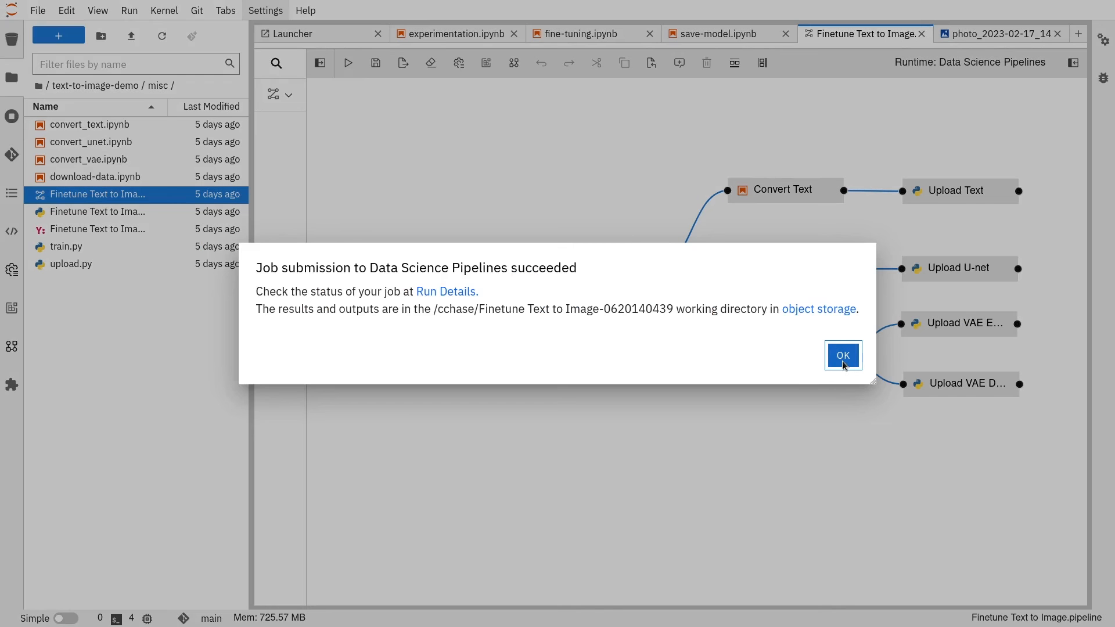
pyautogui.click(844, 355)
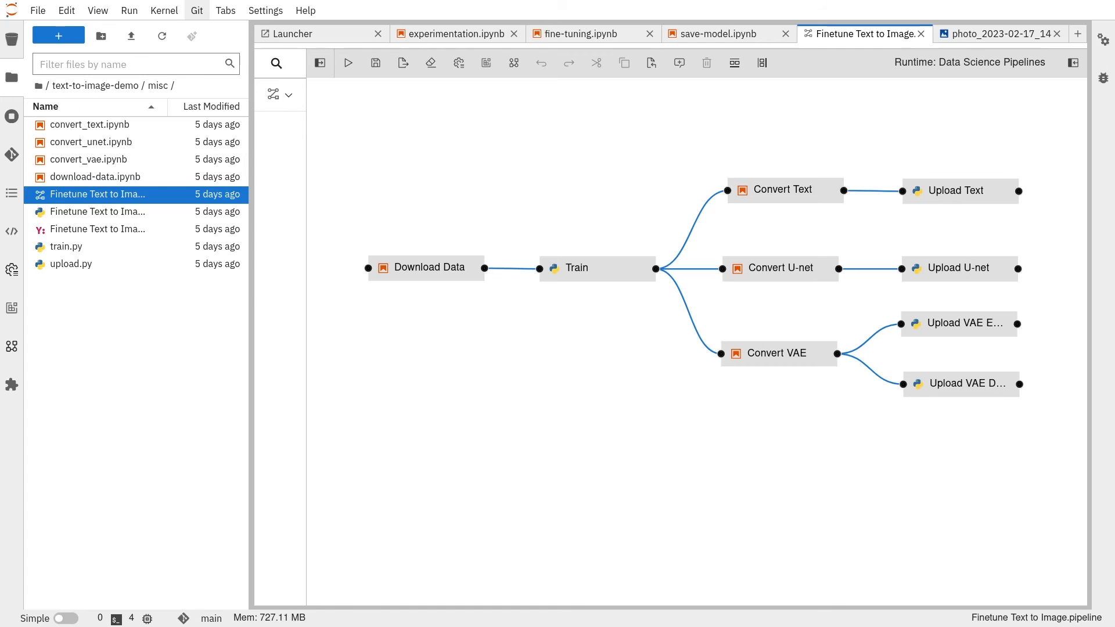
pyautogui.moveTo(986, 338)
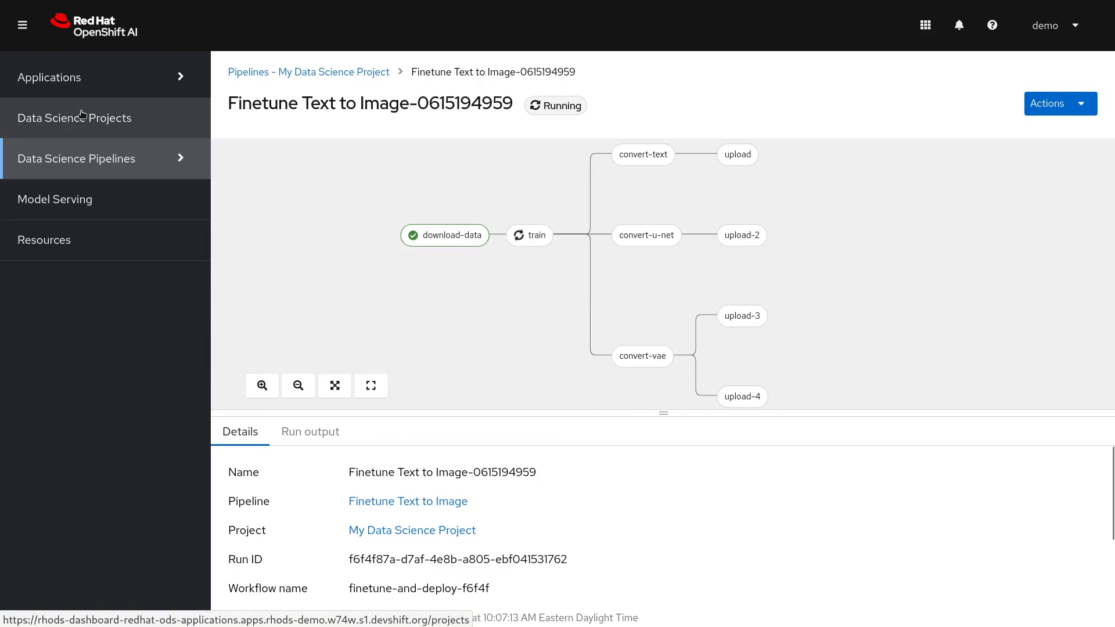
# Step: Check the pipeline run, then deploy the VAE Decoder model with its framework on the OVMS server
pyautogui.click(75, 119)
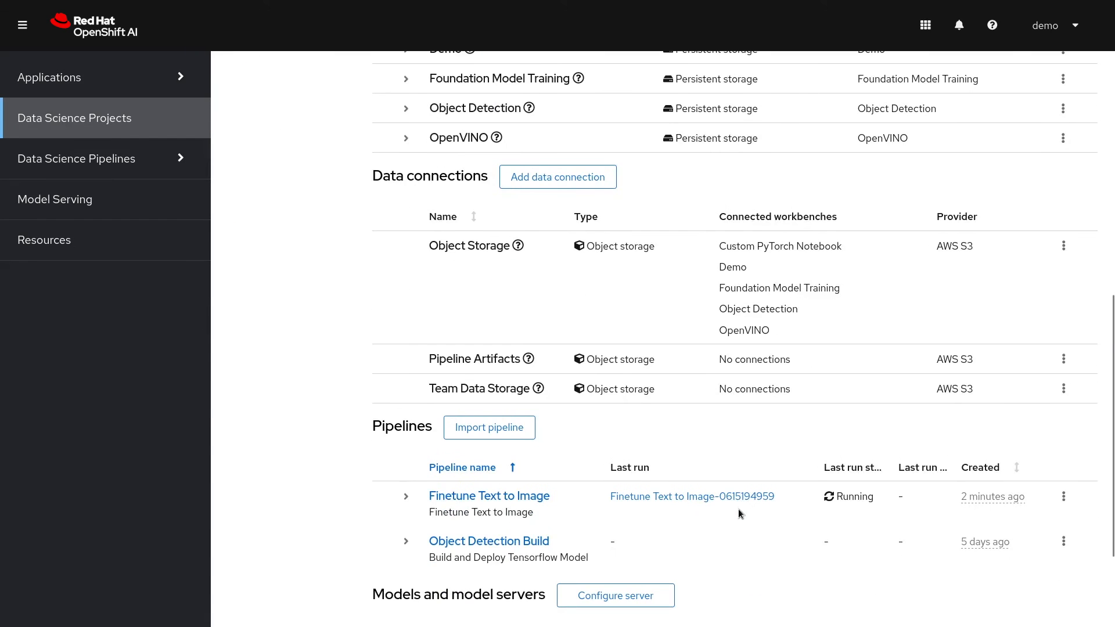
pyautogui.click(406, 496)
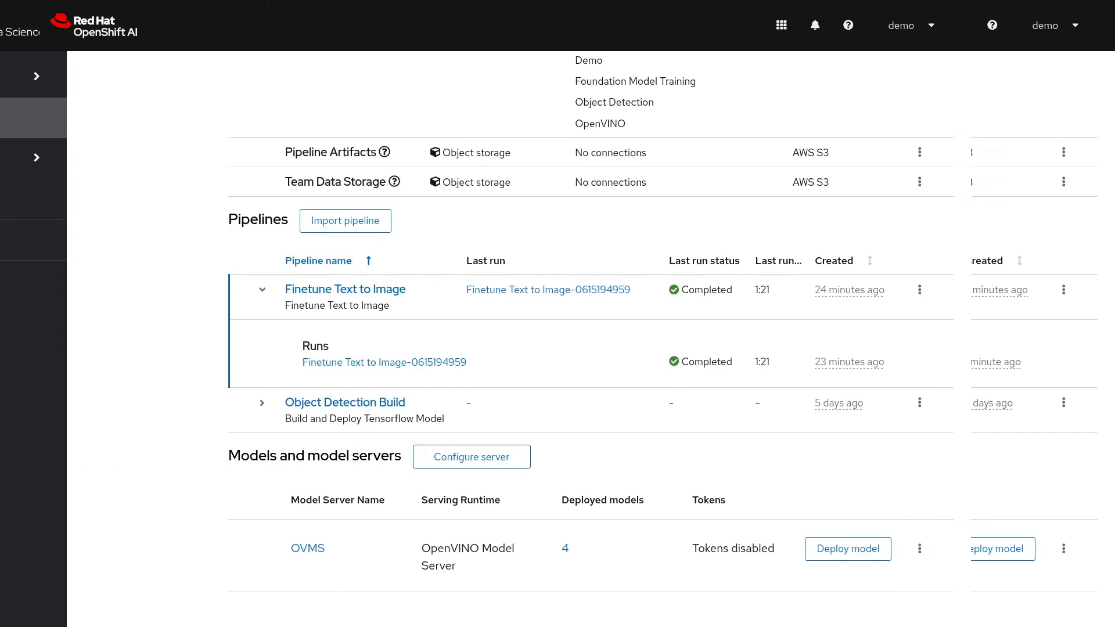
pyautogui.click(565, 549)
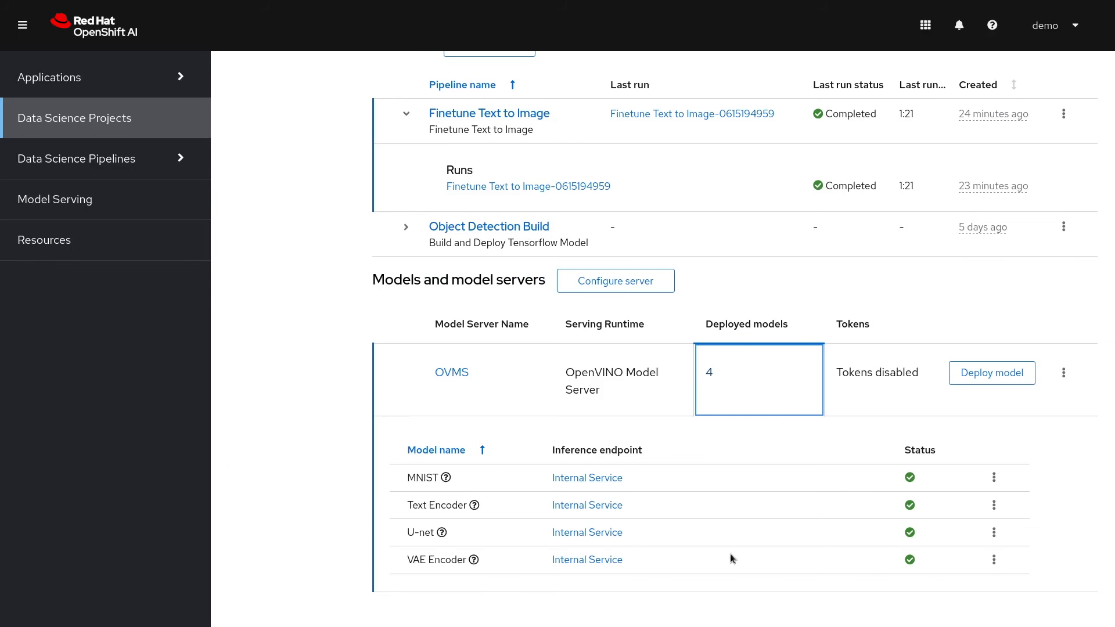
pyautogui.click(991, 373)
pyautogui.write('VAE Decoder')
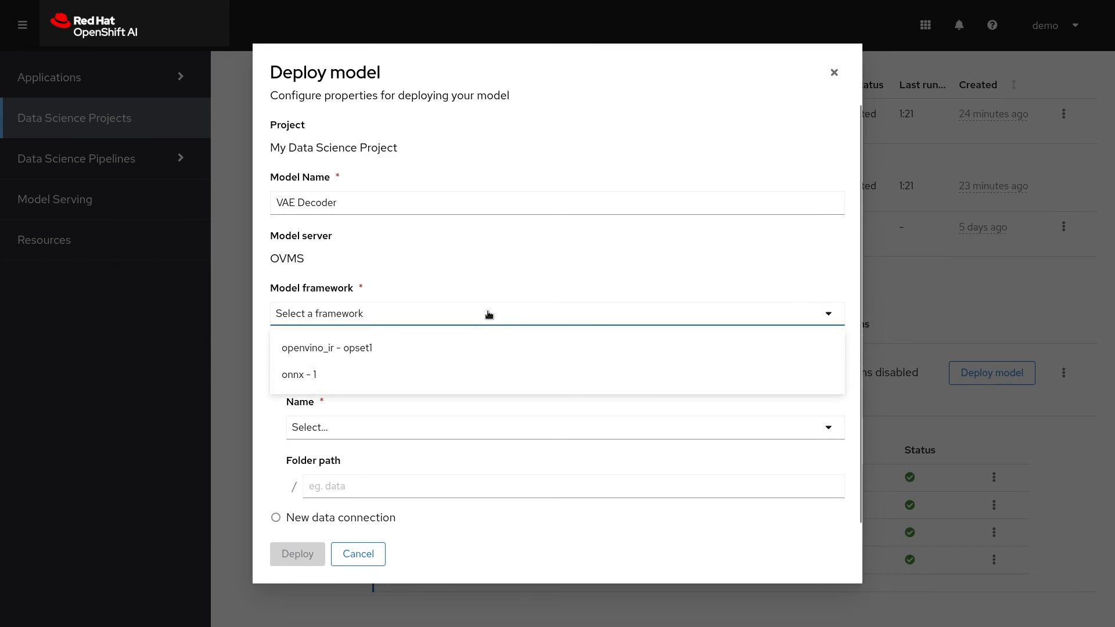
pyautogui.click(299, 376)
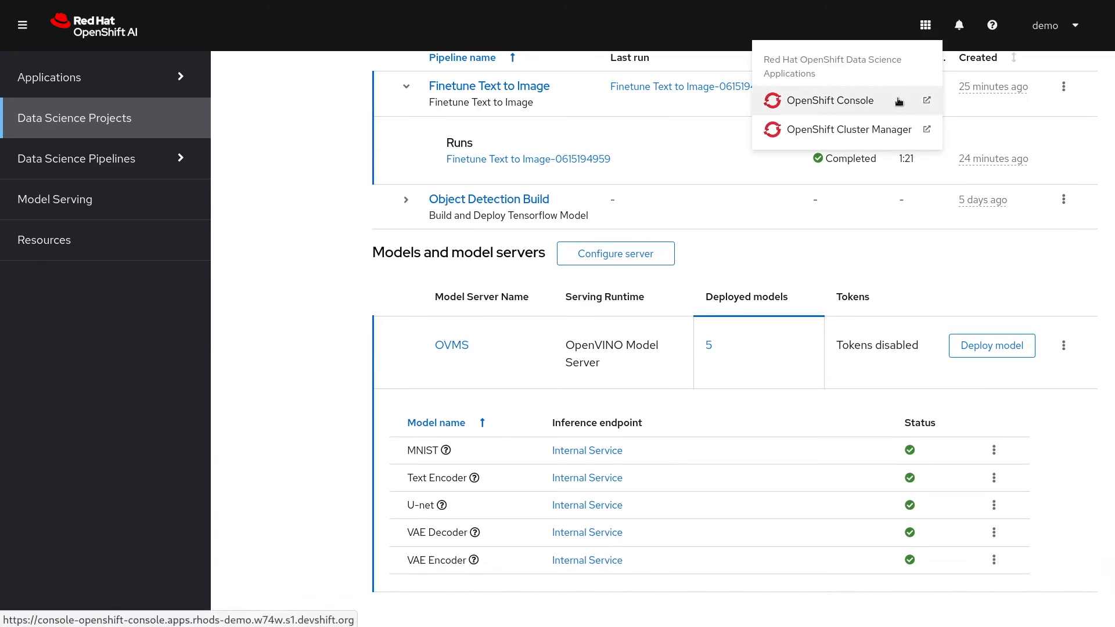
# Step: In the OpenShift console's Developer perspective, edit the ai-photo-album deployment
pyautogui.click(830, 100)
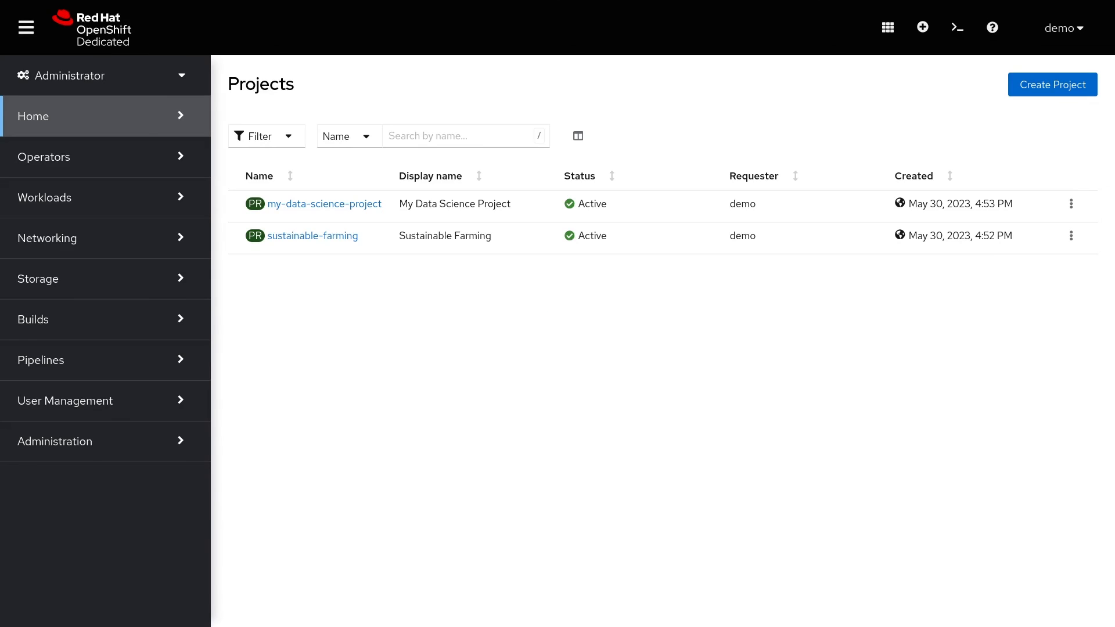
pyautogui.moveTo(330, 467)
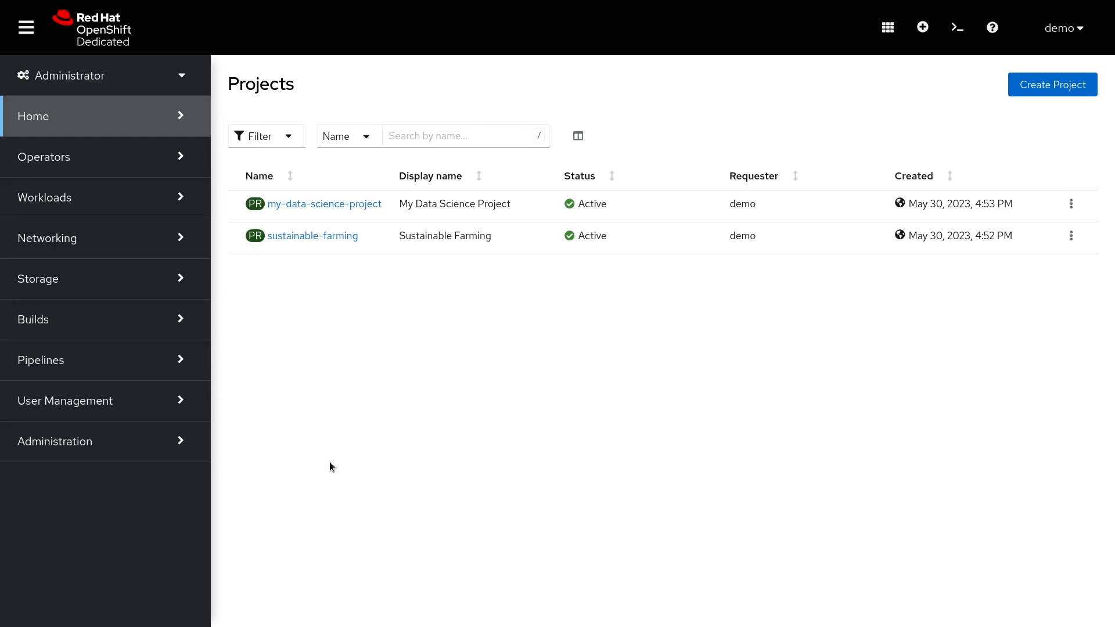
pyautogui.click(104, 76)
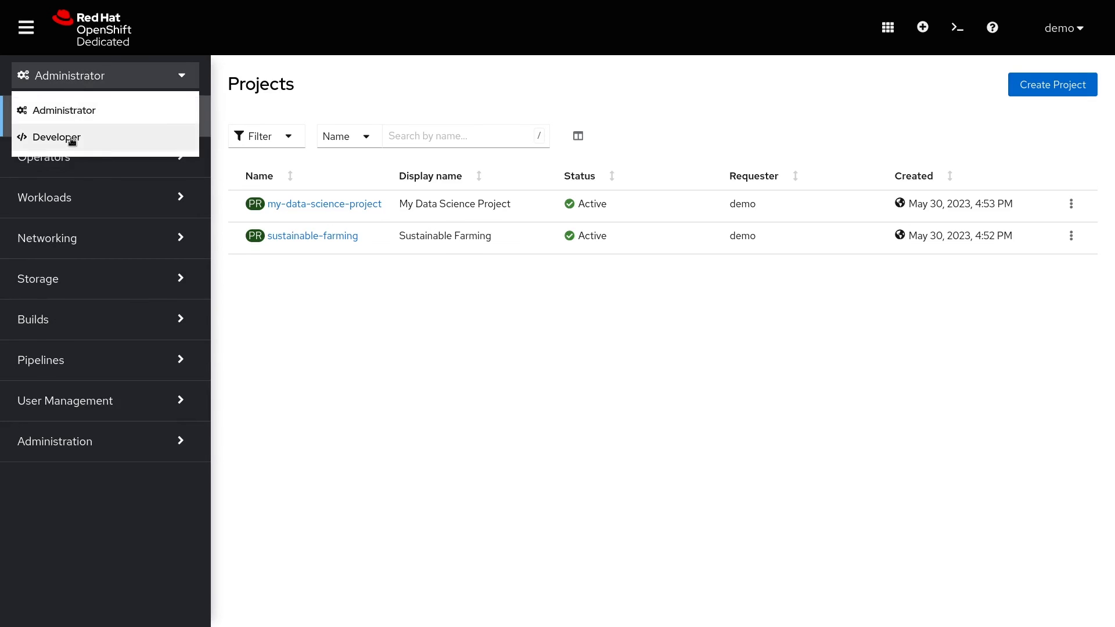
pyautogui.click(56, 137)
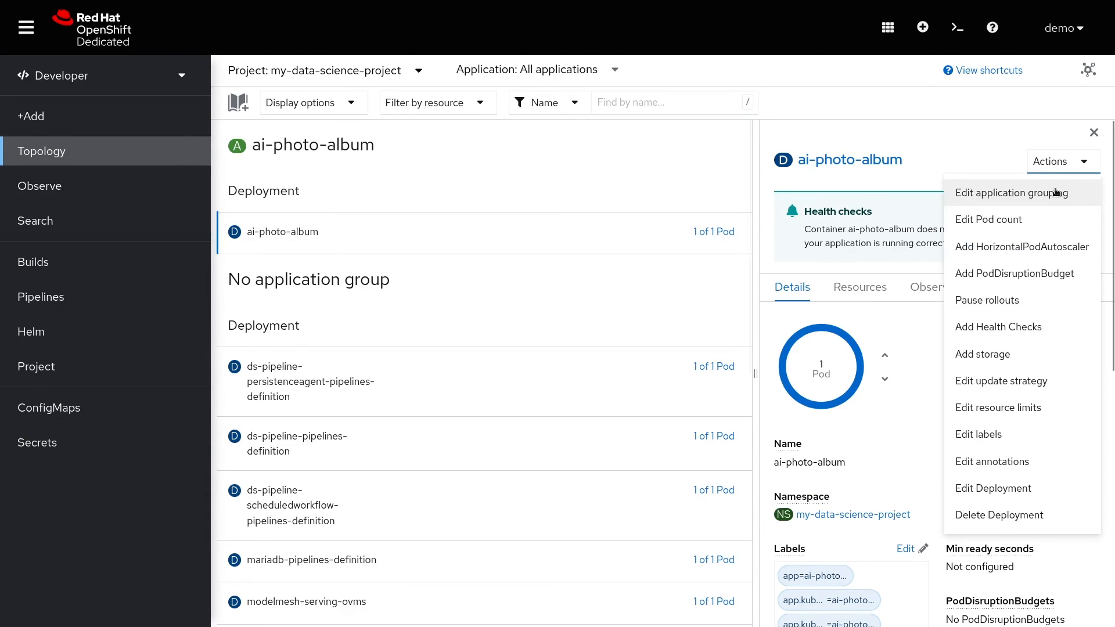
pyautogui.click(993, 488)
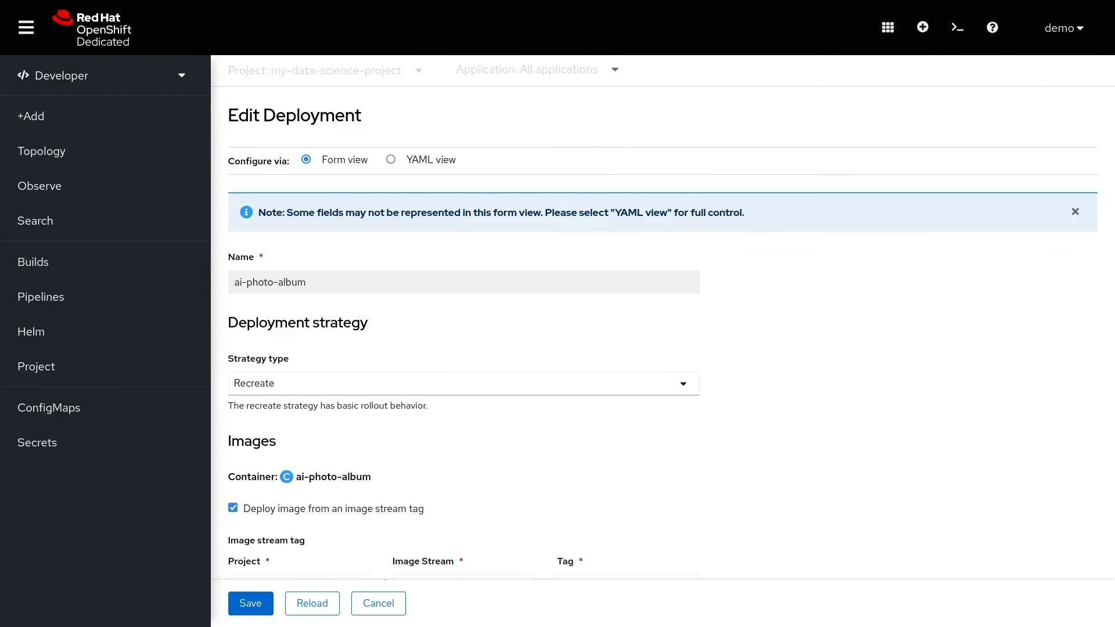
# Step: Add MODEL_SERVER_GRPC pointing at -serving.my-data-science-project:8033 and save the deployment
pyautogui.scroll(-3)
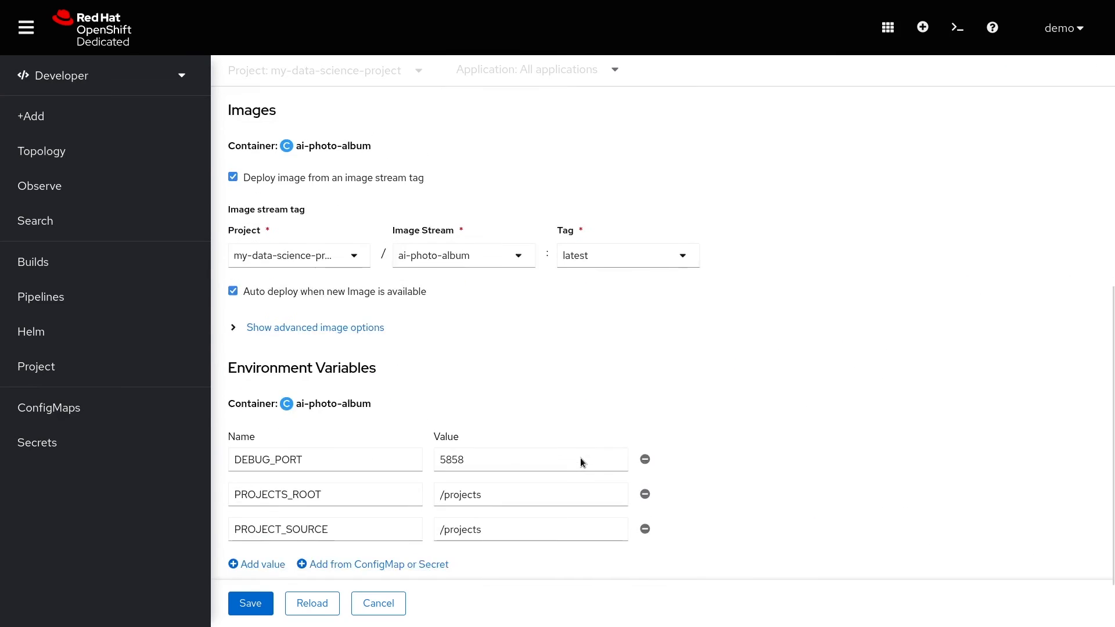
pyautogui.scroll(-3)
pyautogui.write('MODEL_SERVER_GRPC')
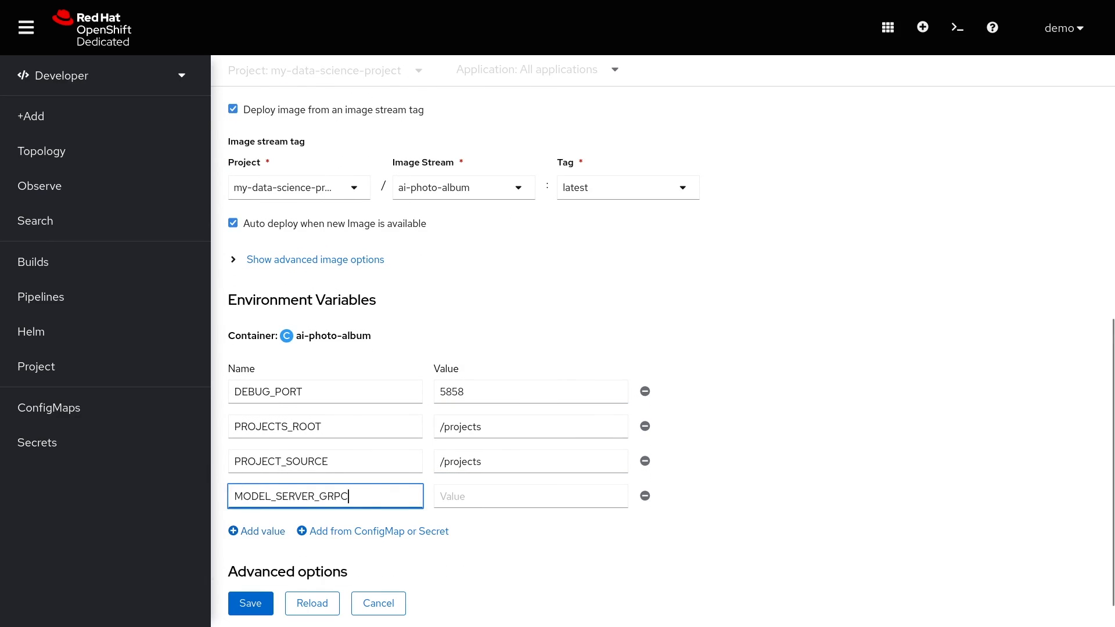
pyautogui.write('-serving.my-data-science-project:8033')
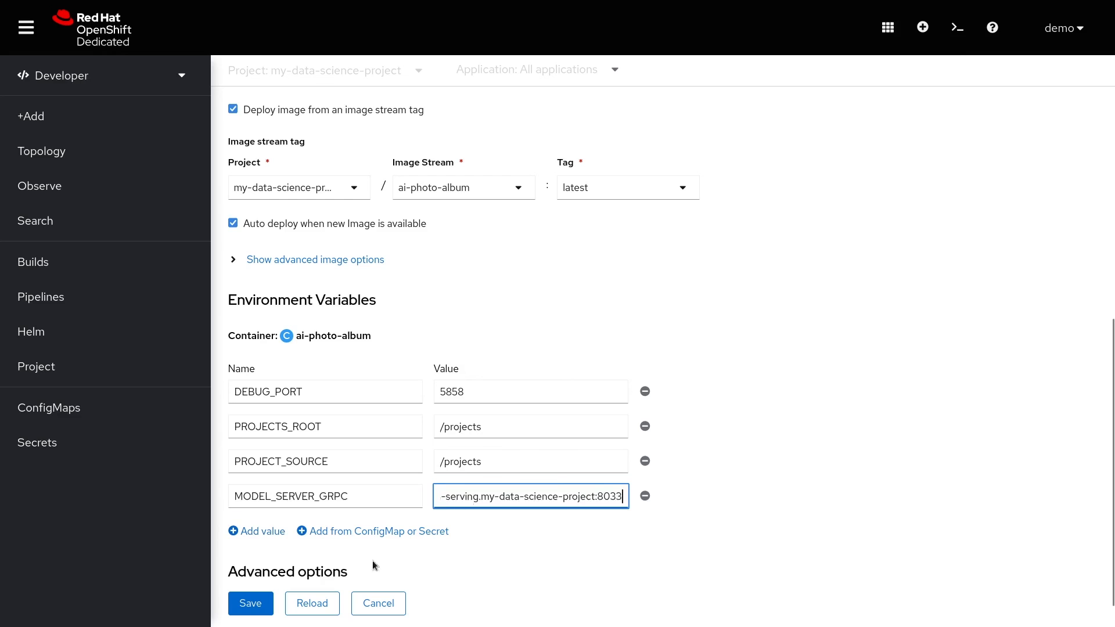
pyautogui.click(251, 603)
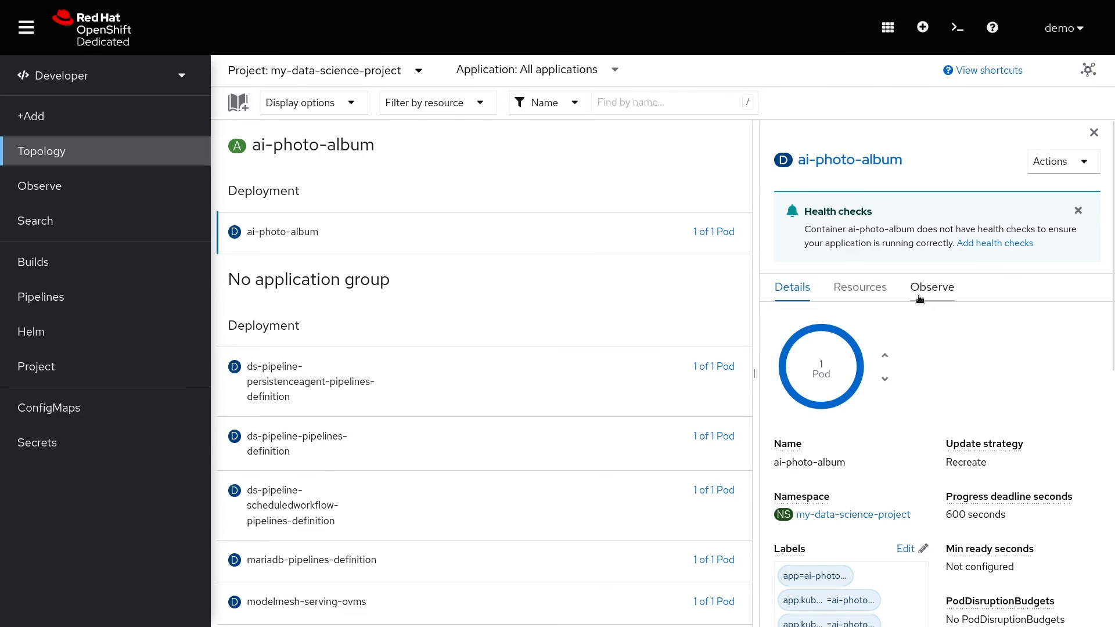
# Step: Generate pictures of Teddy with the prompt "on the beach" in the Where's Teddy app
pyautogui.click(859, 287)
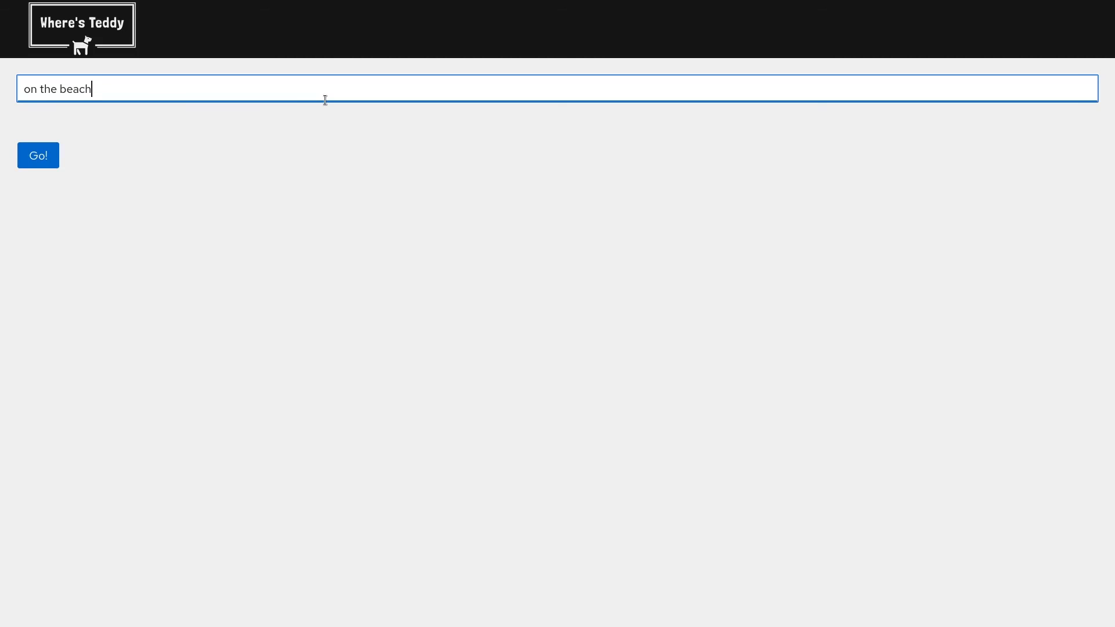
pyautogui.click(37, 155)
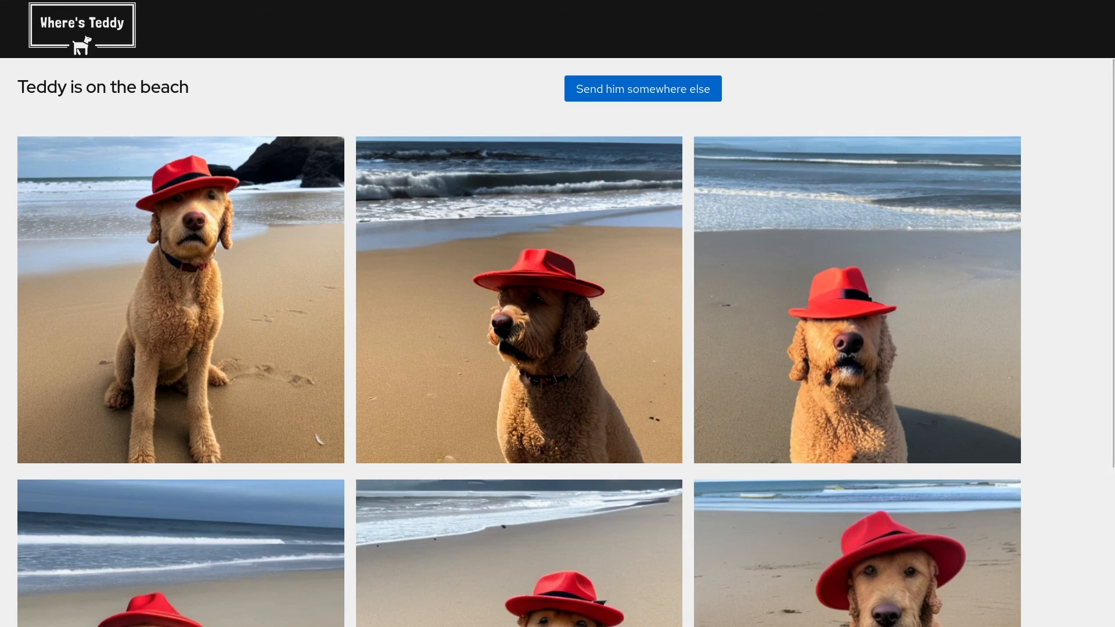